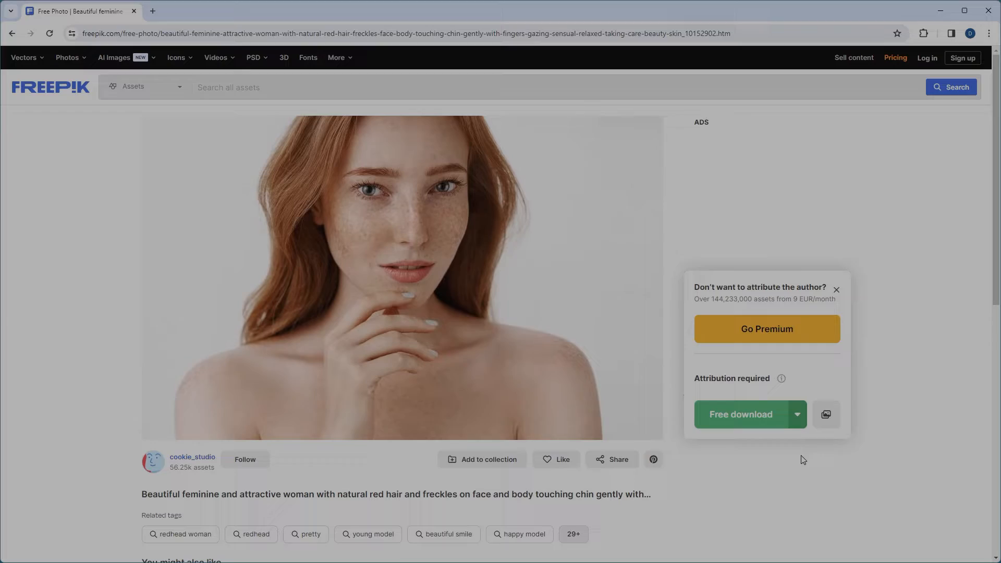
Download the freckled red-haired woman photo at the original 7495 × 4669px size
{"action": "left_click", "coordinate": [796, 415]}
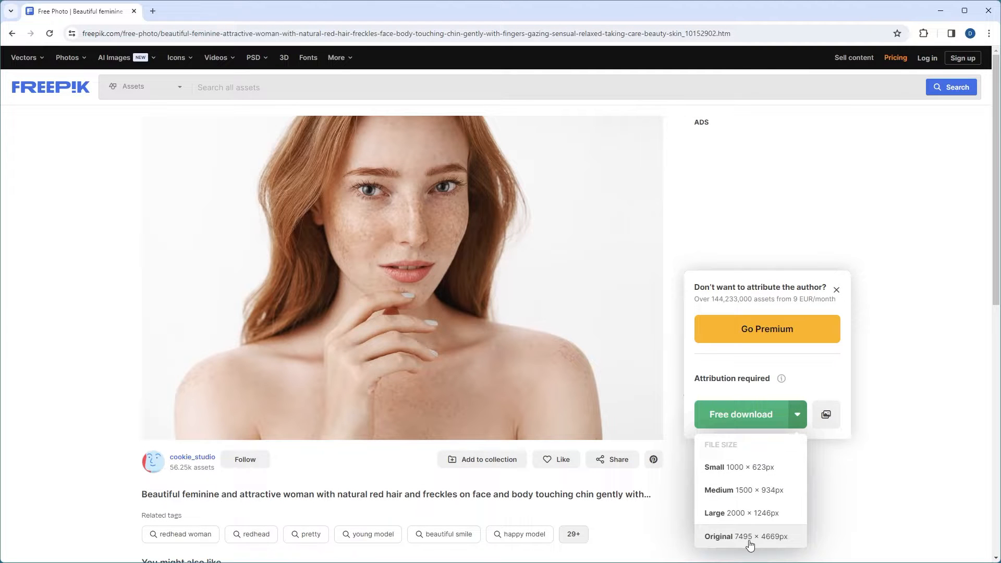
{"action": "left_click", "coordinate": [717, 537]}
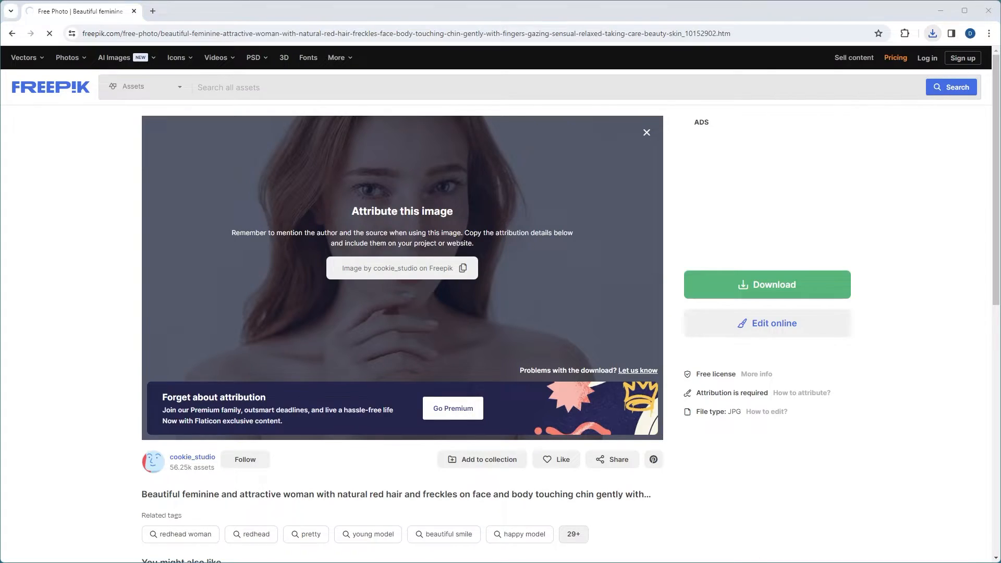
Open the DiffusionLight project page and scroll through Approach and In-the-Wild Results
{"action": "left_click", "coordinate": [76, 11]}
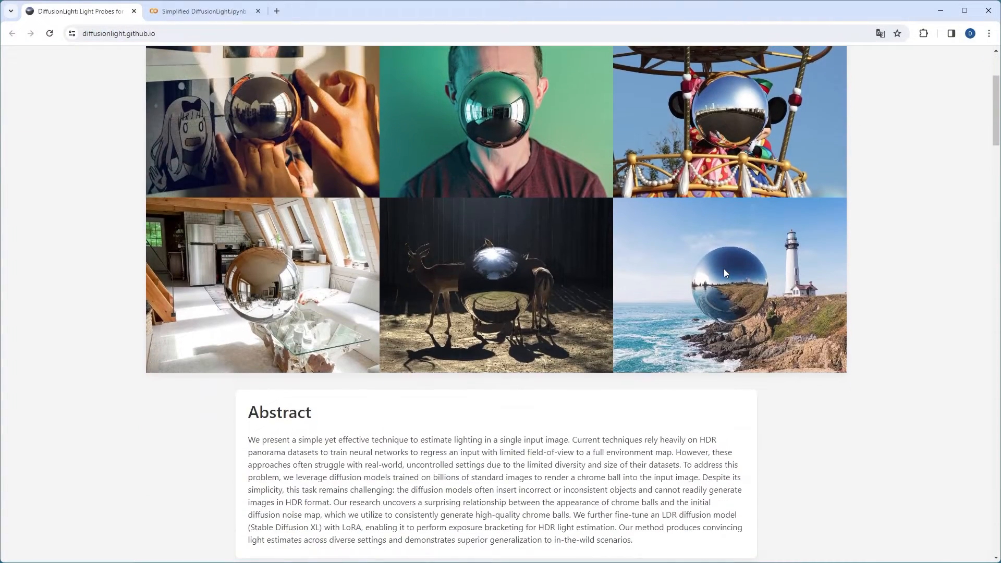
{"action": "scroll", "scroll_direction": "down", "scroll_amount": 3}
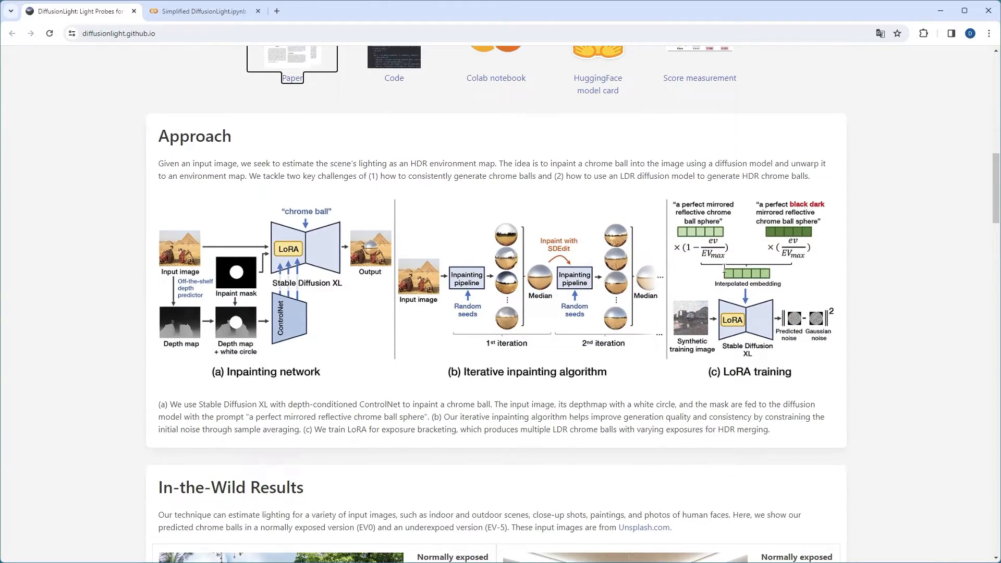
{"action": "scroll", "scroll_direction": "down", "scroll_amount": 3}
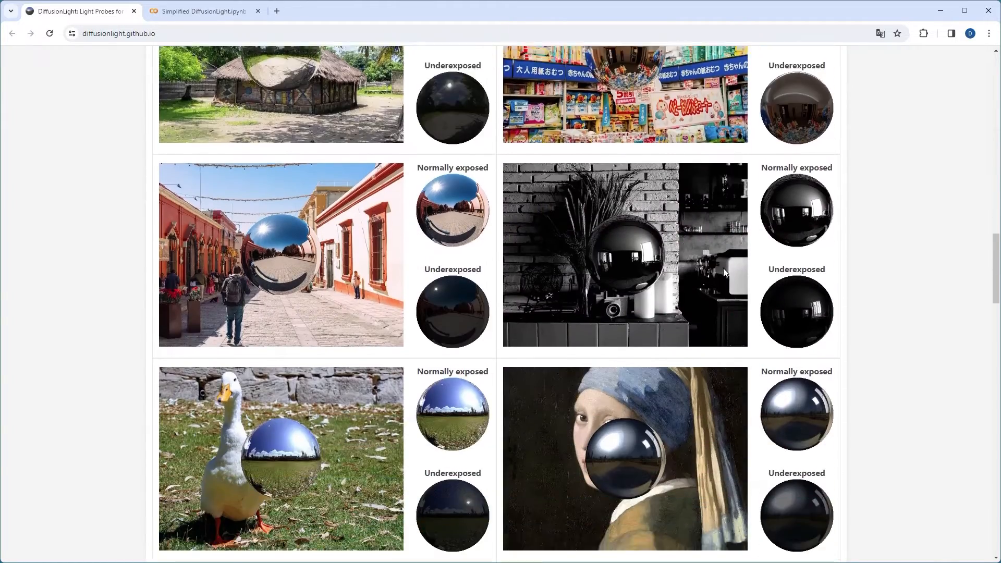
{"action": "scroll", "scroll_direction": "down", "scroll_amount": 3}
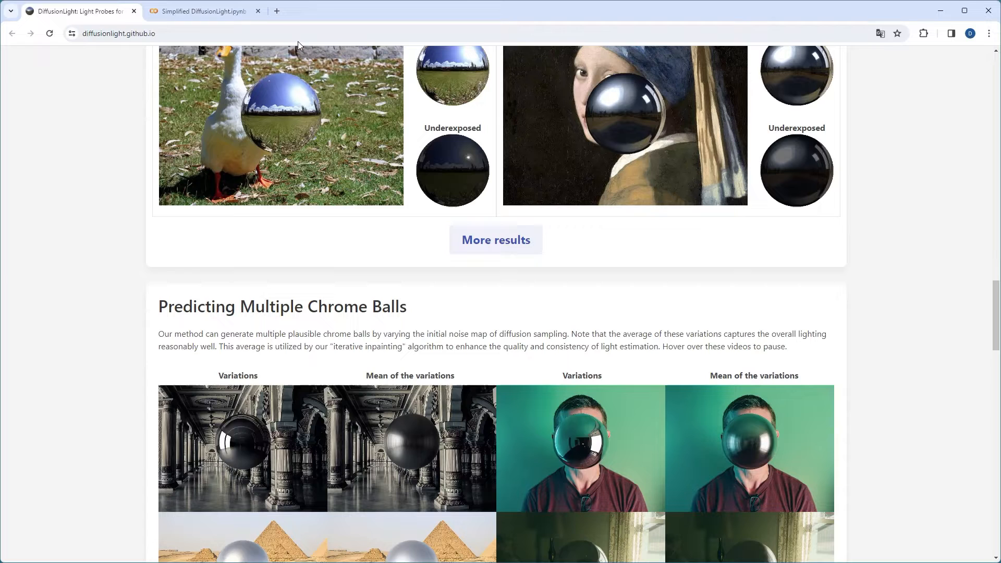
Run the DiffusionLight Configuration cell in Colab, accepting the Run anyway warning
{"action": "left_click", "coordinate": [203, 11]}
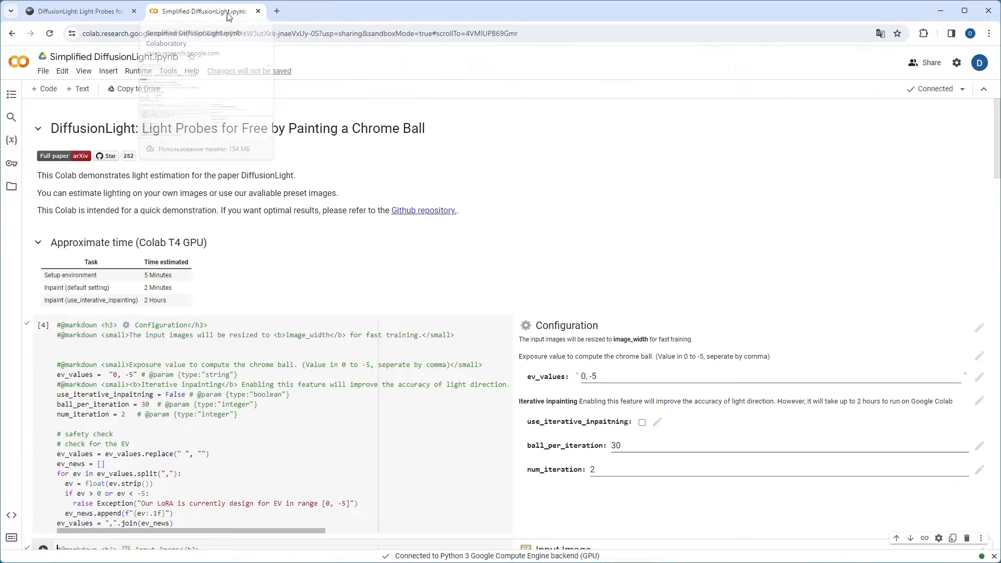
{"action": "mouse_move", "coordinate": [349, 230]}
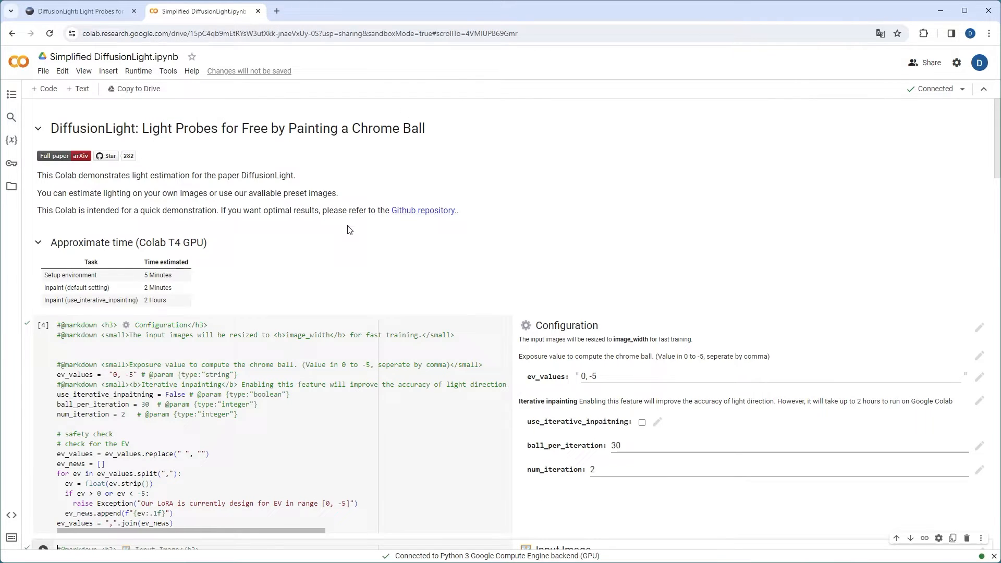
{"action": "scroll", "scroll_direction": "down", "scroll_amount": 3}
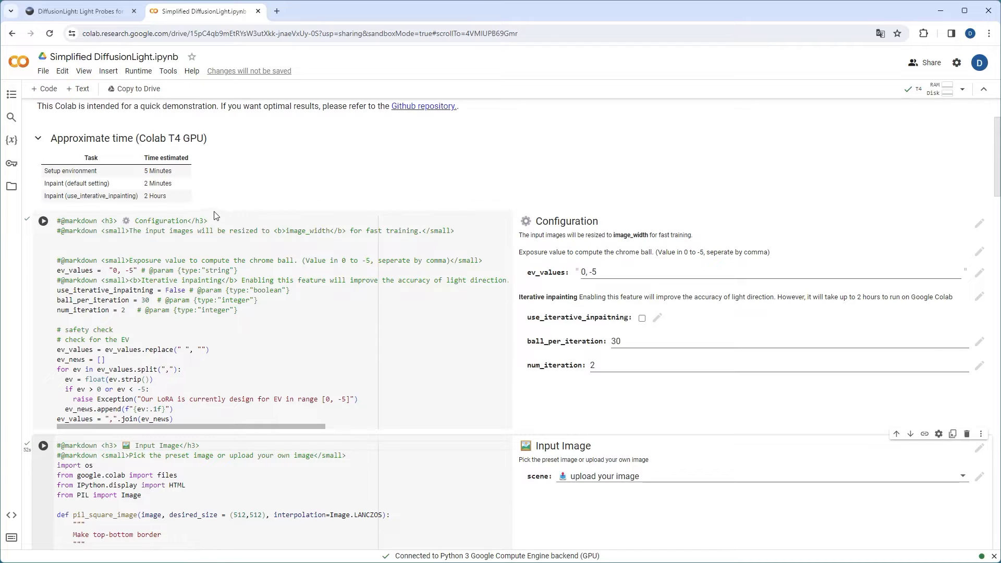
{"action": "left_click", "coordinate": [42, 220]}
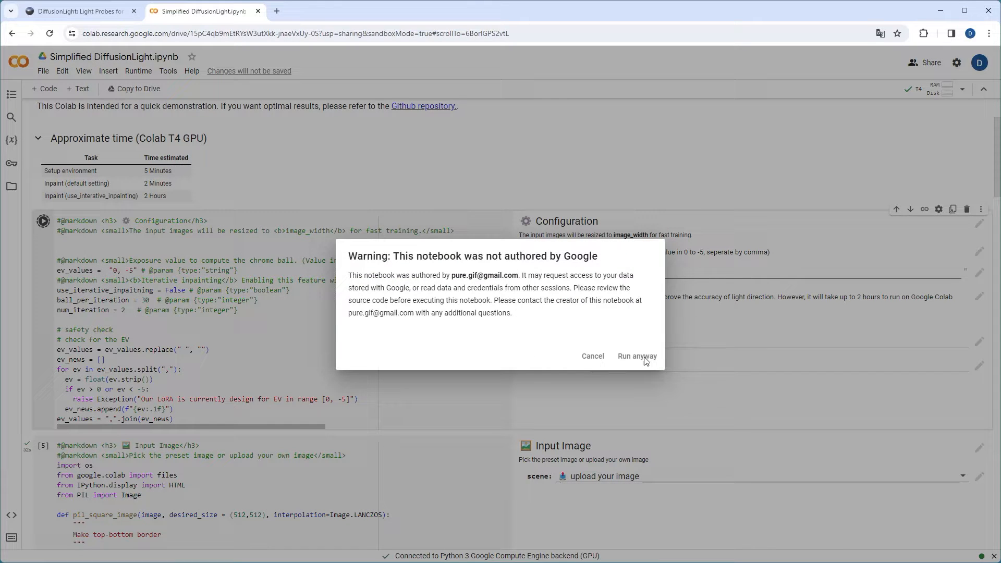
{"action": "left_click", "coordinate": [636, 356]}
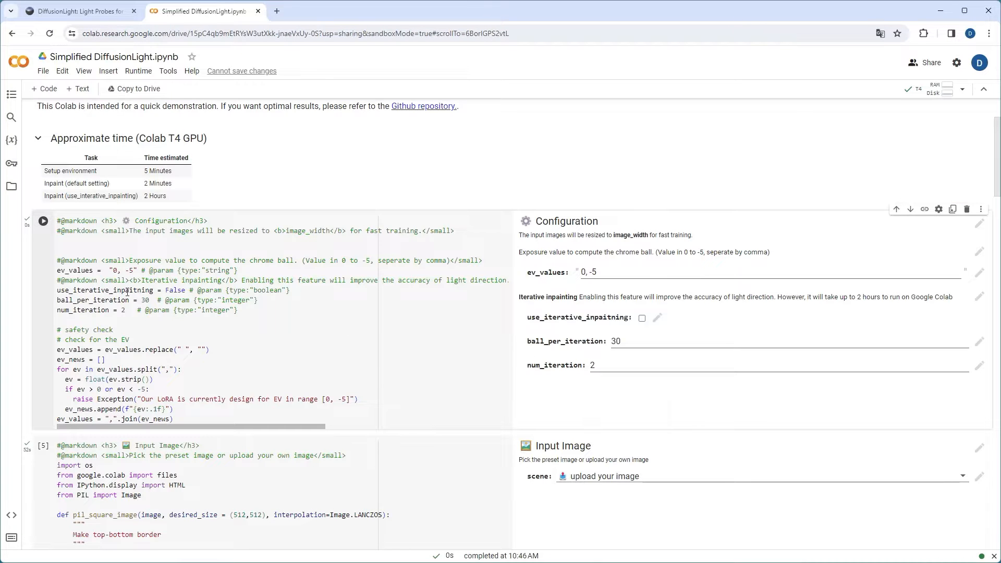
Run the Input Image cell and upload a photo through the file chooser
{"action": "scroll", "scroll_direction": "down", "scroll_amount": 3}
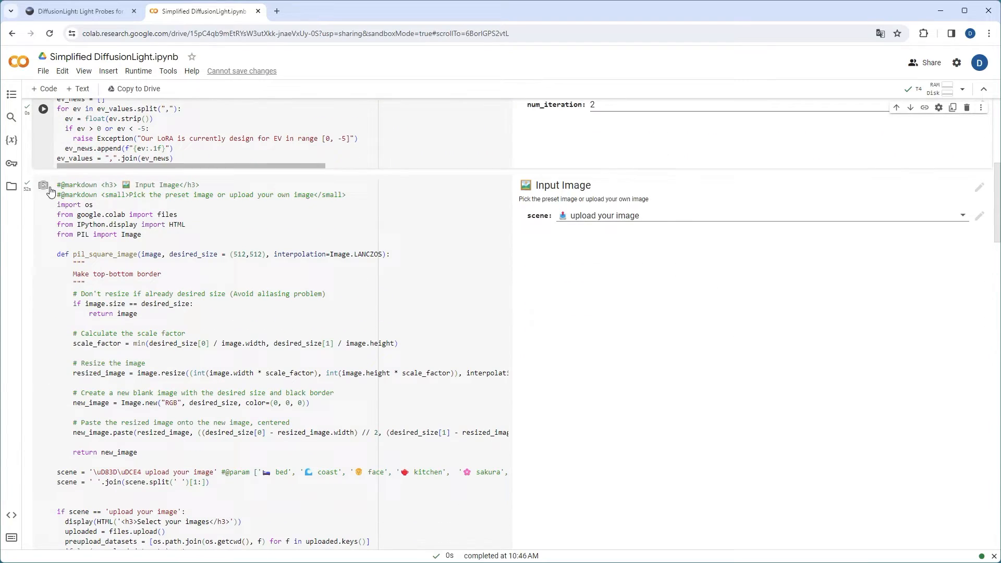
{"action": "left_click", "coordinate": [43, 185]}
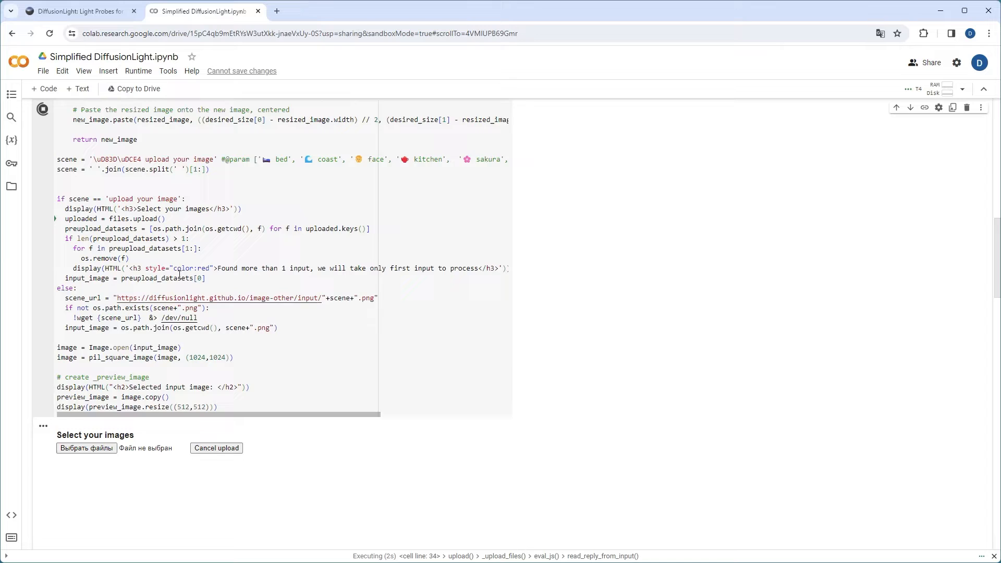
{"action": "left_click", "coordinate": [86, 447]}
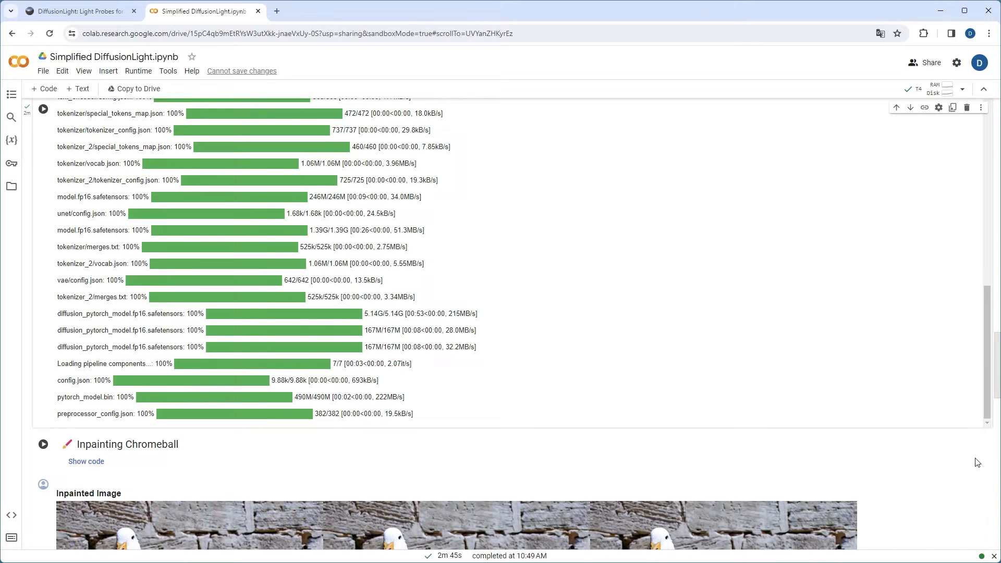
{"action": "scroll", "scroll_direction": "down", "scroll_amount": 3}
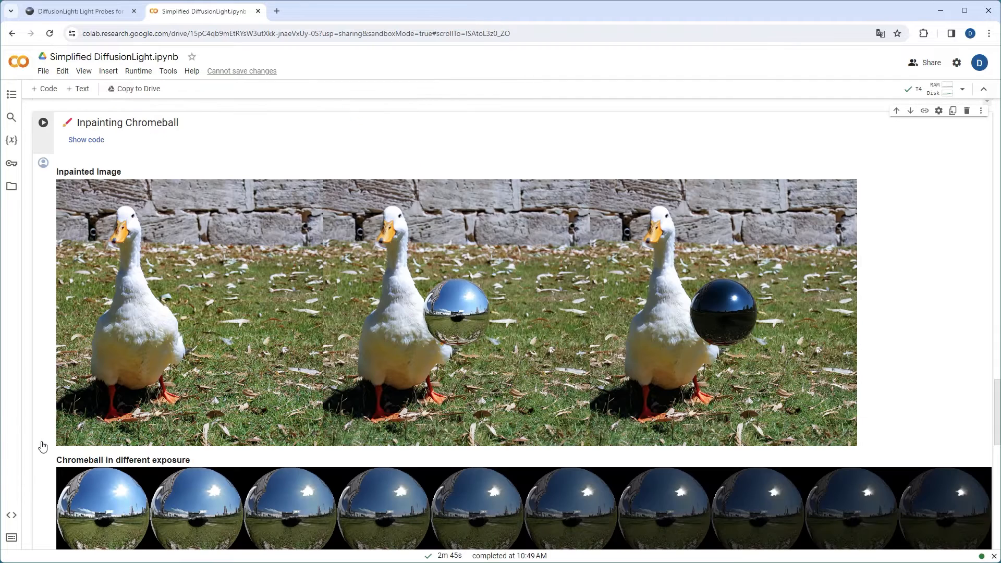
Run the Inpainting Chromeball cell on the woman's photo and review the exposure-bracketed balls
{"action": "left_click", "coordinate": [43, 122]}
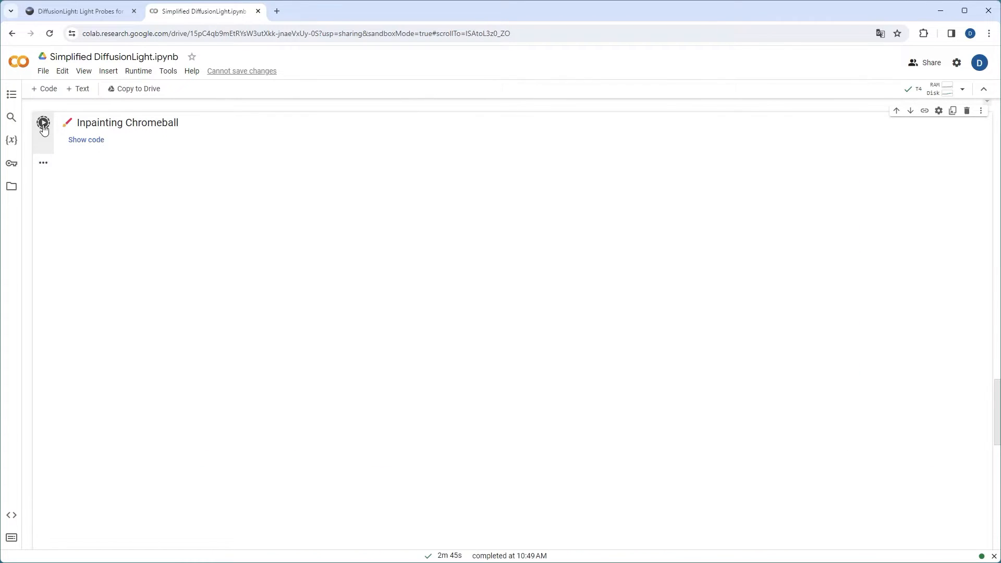
{"action": "left_click", "coordinate": [43, 122]}
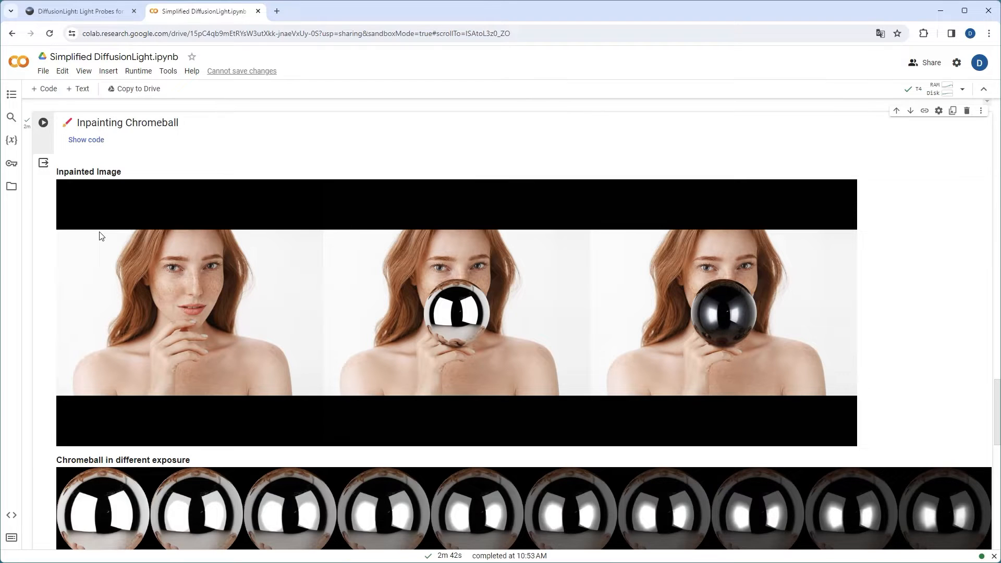
{"action": "mouse_move", "coordinate": [256, 299]}
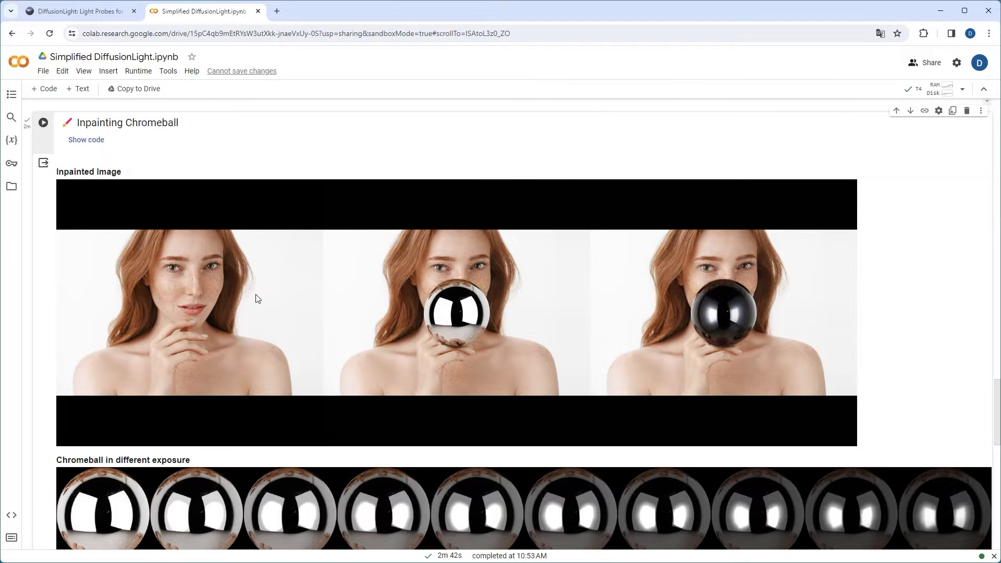
{"action": "scroll", "scroll_direction": "down", "scroll_amount": 3}
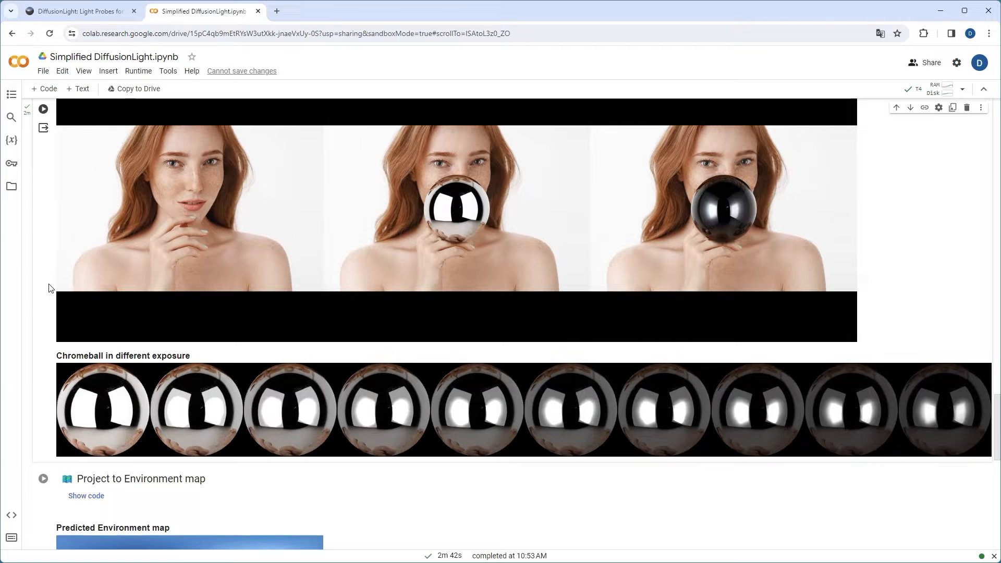
{"action": "scroll", "scroll_direction": "down", "scroll_amount": 3}
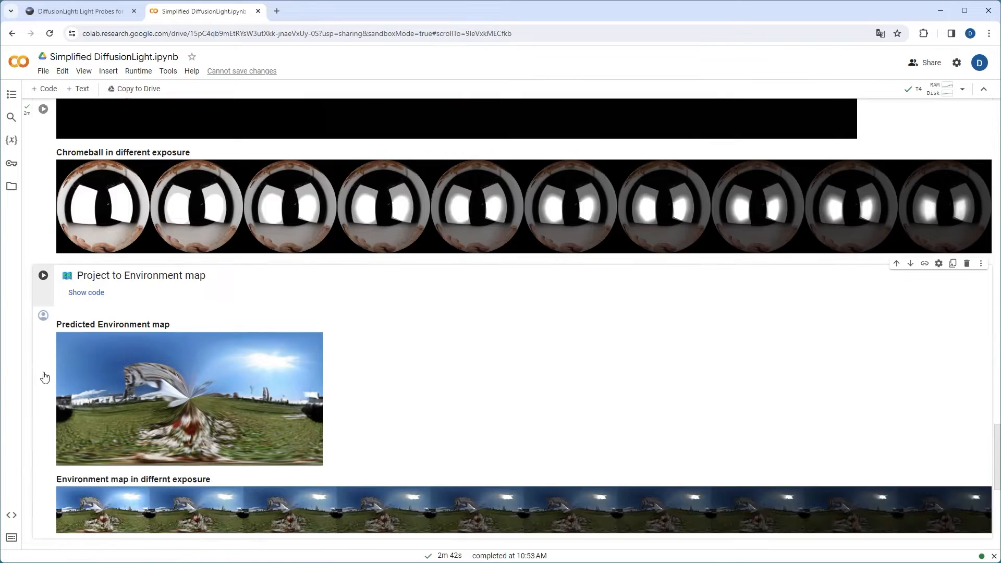
Project the woman's chrome ball to an environment map and download the EXR file
{"action": "left_click", "coordinate": [43, 275]}
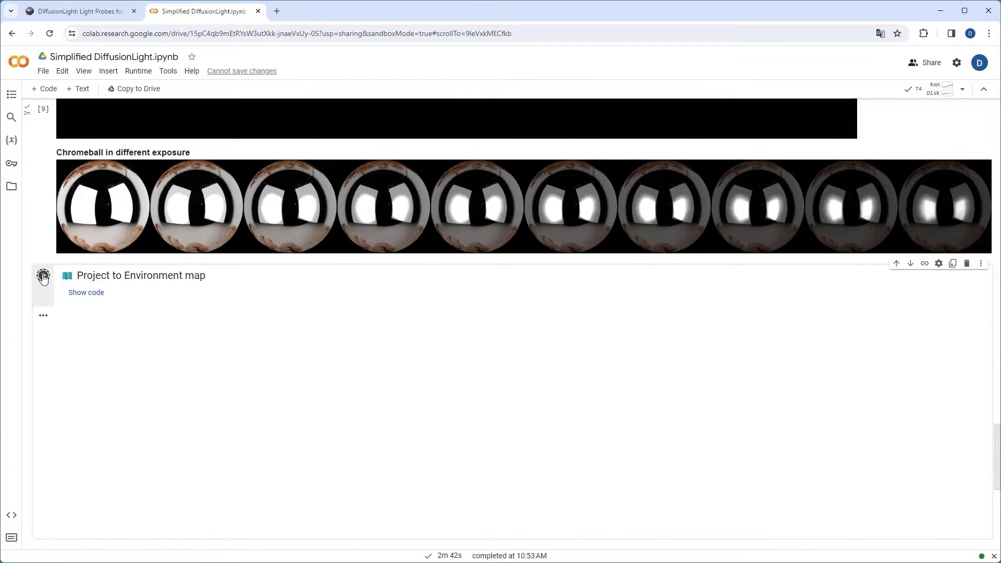
{"action": "left_click", "coordinate": [44, 275]}
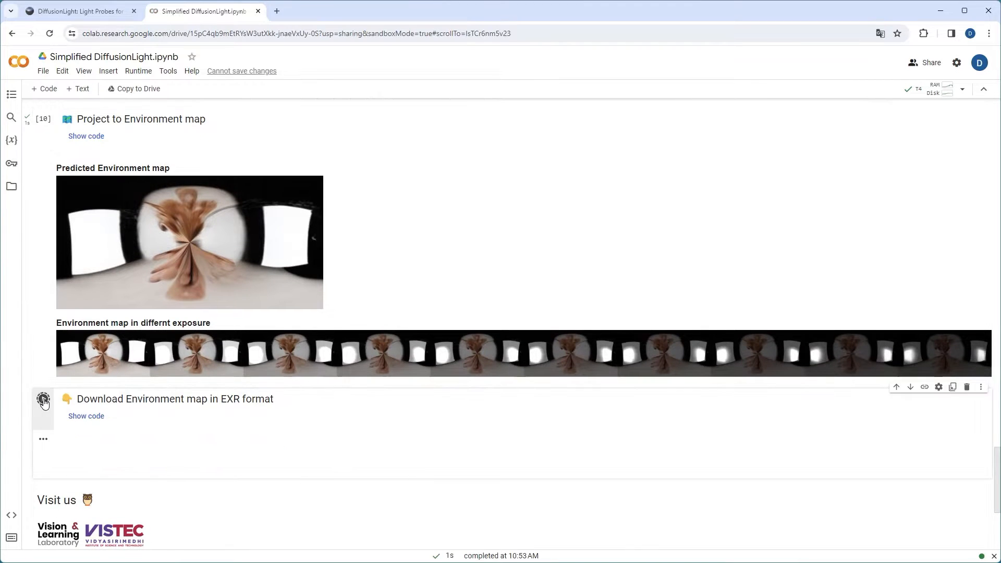
{"action": "left_click", "coordinate": [43, 399]}
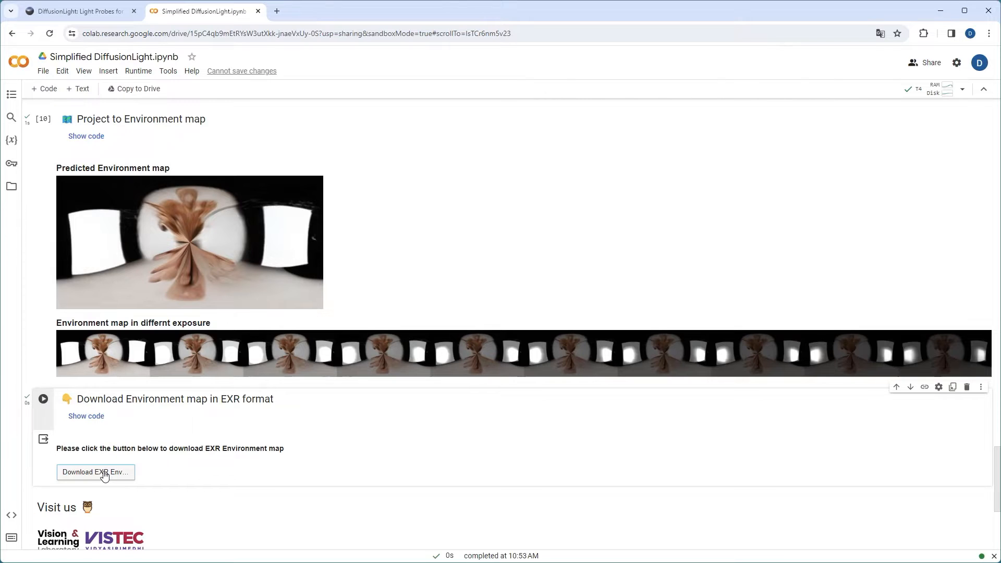
{"action": "left_click", "coordinate": [94, 472]}
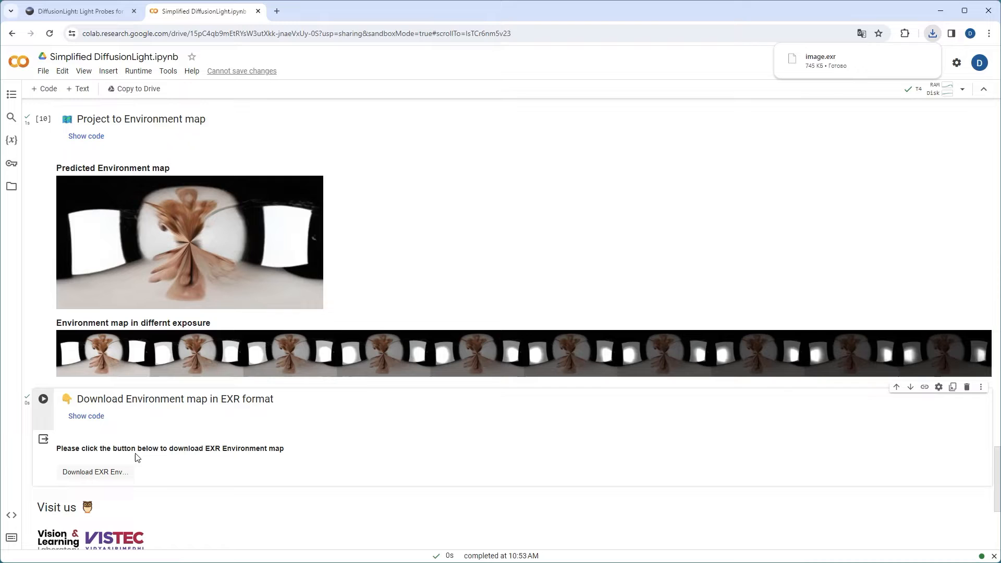
{"action": "mouse_move", "coordinate": [319, 421]}
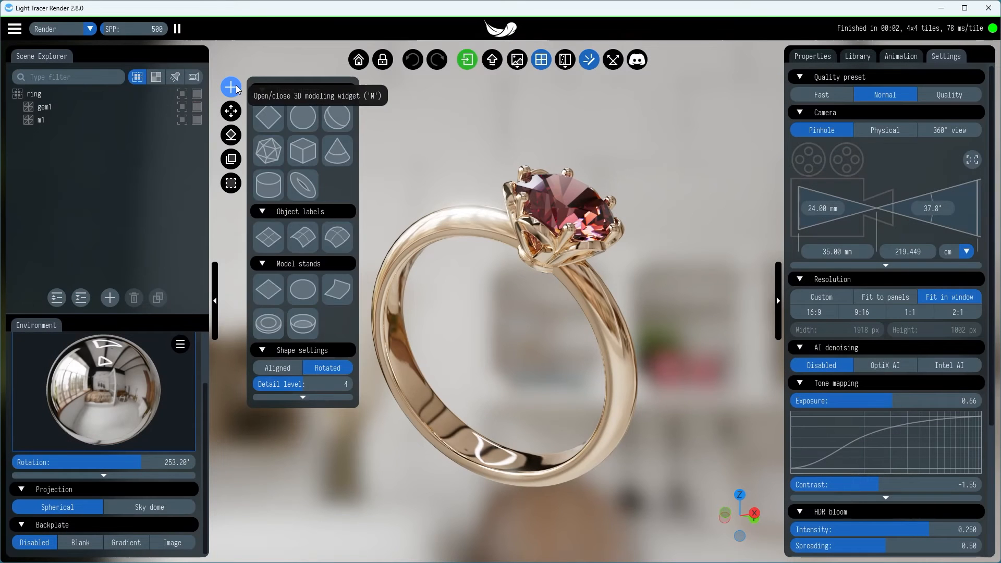
{"action": "mouse_move", "coordinate": [268, 185]}
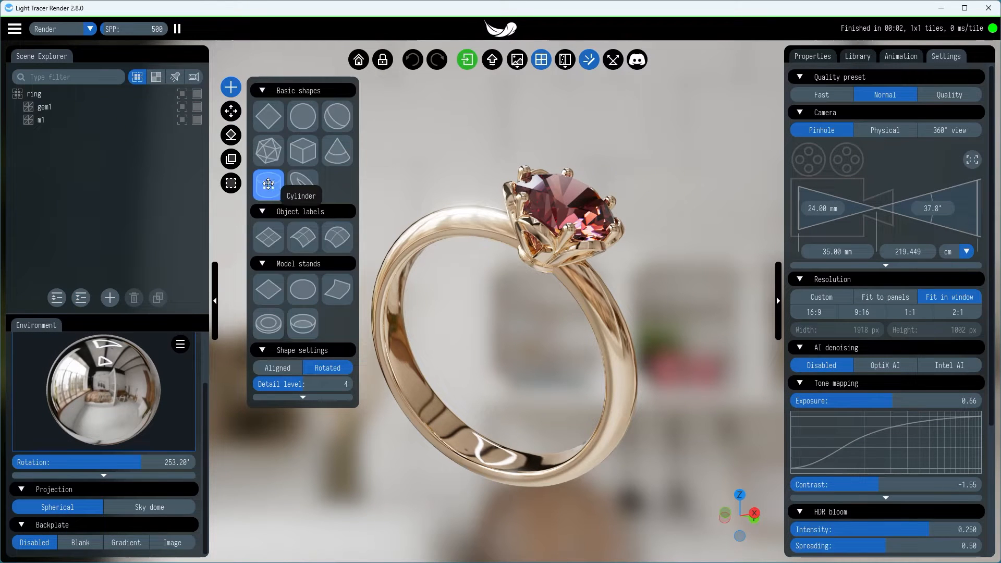
Add a cylinder, then rotate and move it through the ring opening as a finger proxy
{"action": "left_click", "coordinate": [268, 184]}
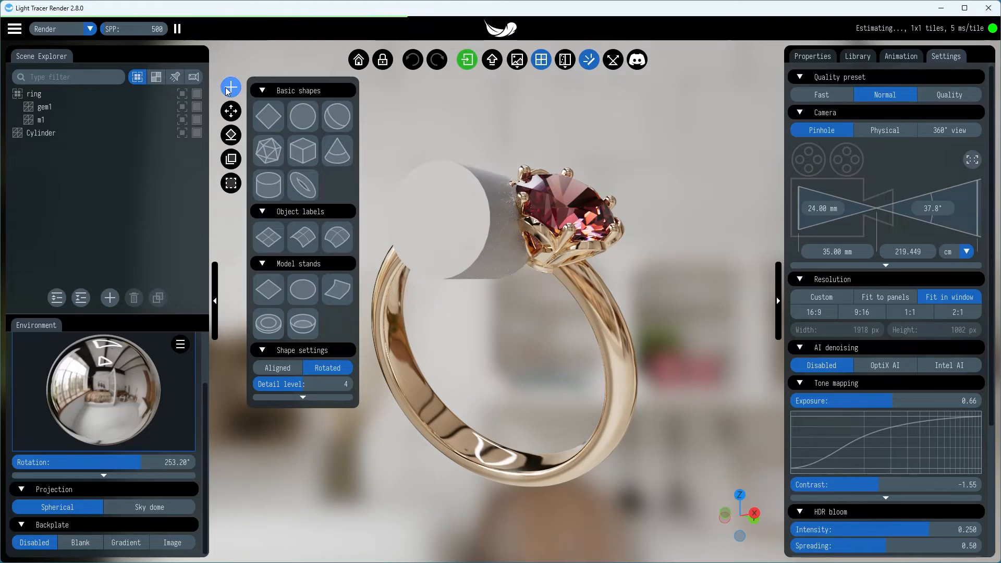
{"action": "left_click", "coordinate": [41, 133]}
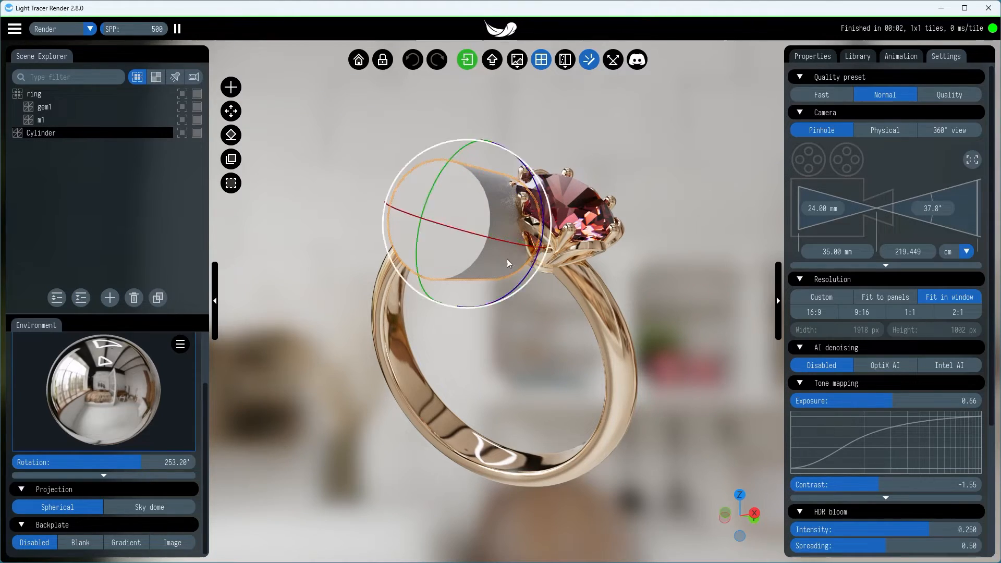
{"action": "left_click_drag", "start_coordinate": [507, 261], "coordinate": [654, 400]}
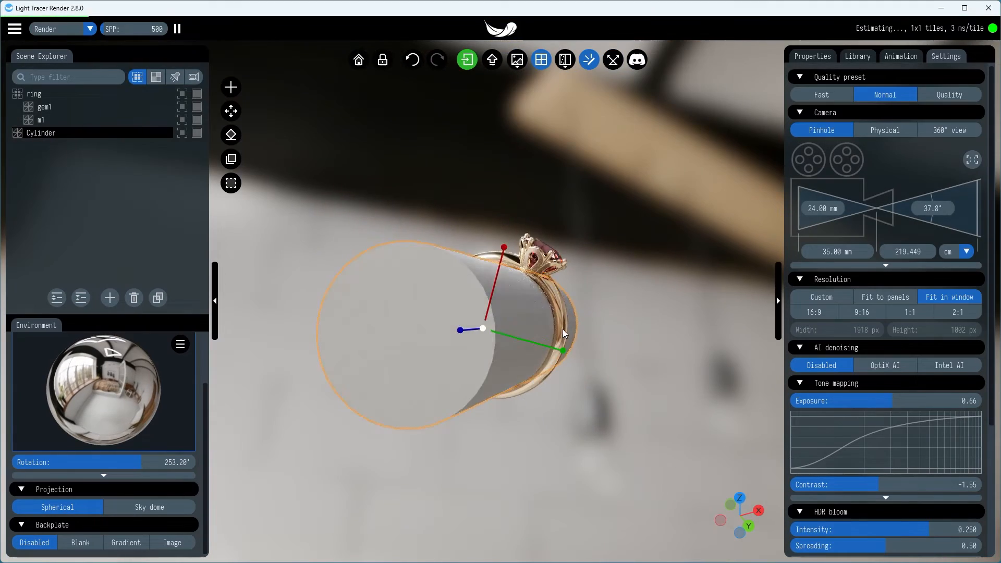
{"action": "left_click_drag", "start_coordinate": [562, 332], "coordinate": [607, 363]}
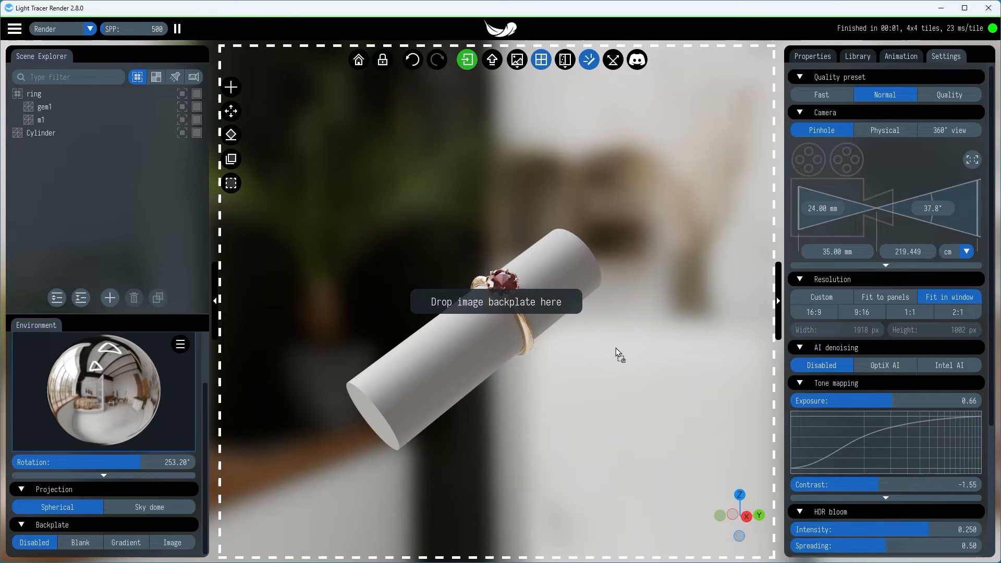
Set the render resolution to Custom with width 2000 and height 1340
{"action": "left_click", "coordinate": [172, 546]}
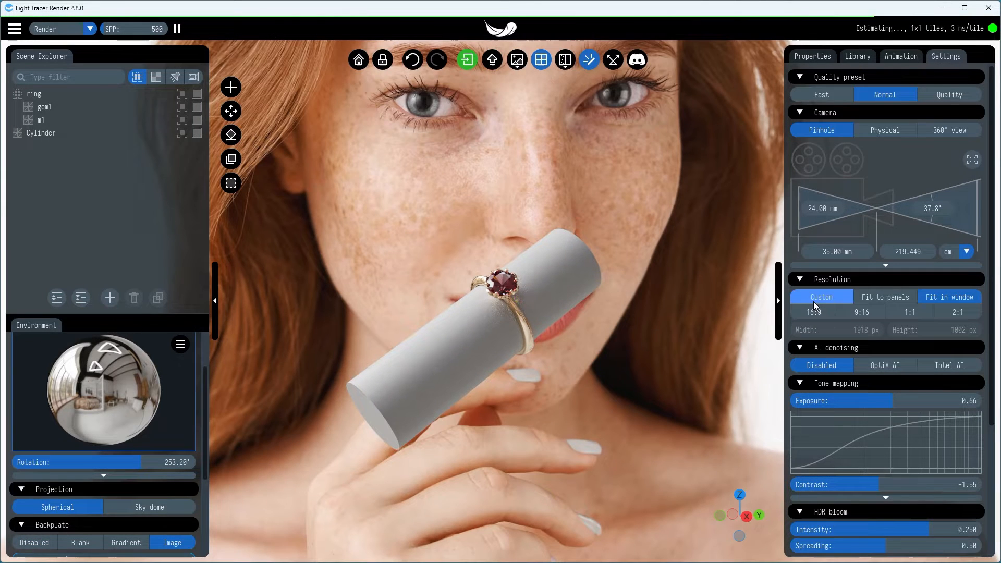
{"action": "type", "text": "2000 px"}
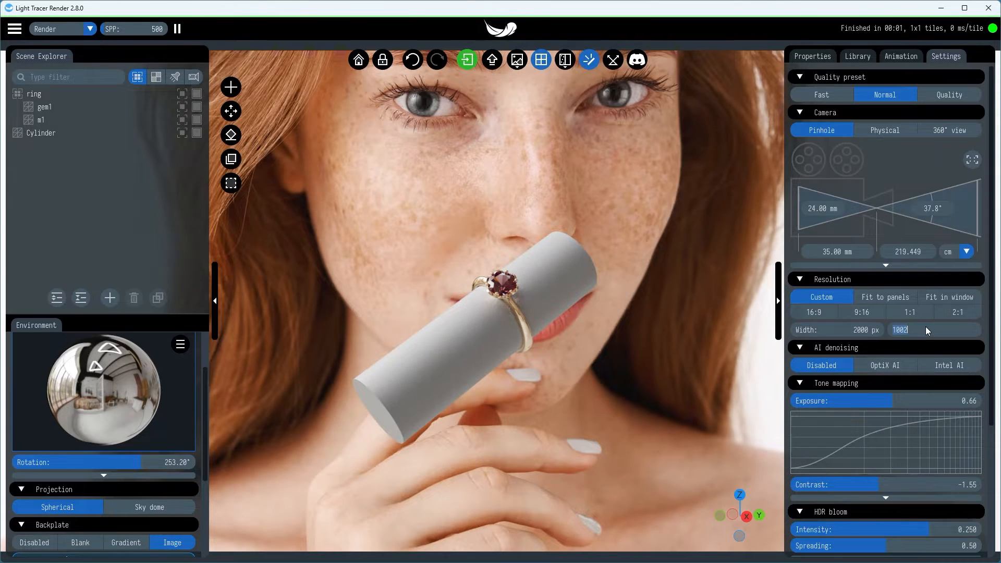
{"action": "type", "text": "1340 px"}
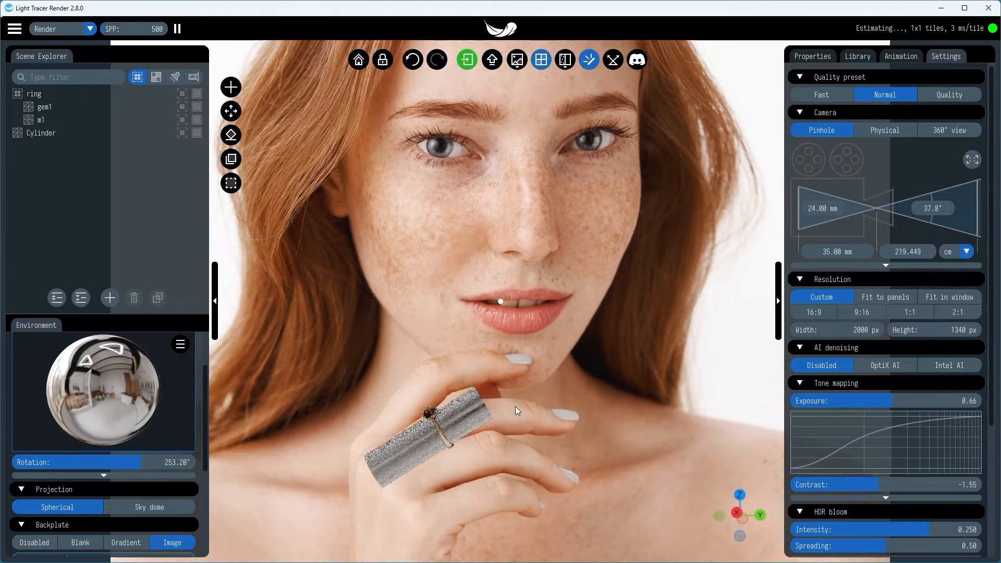
Select the proxy cylinder, parent it under the ring and hide it
{"action": "left_click", "coordinate": [41, 133]}
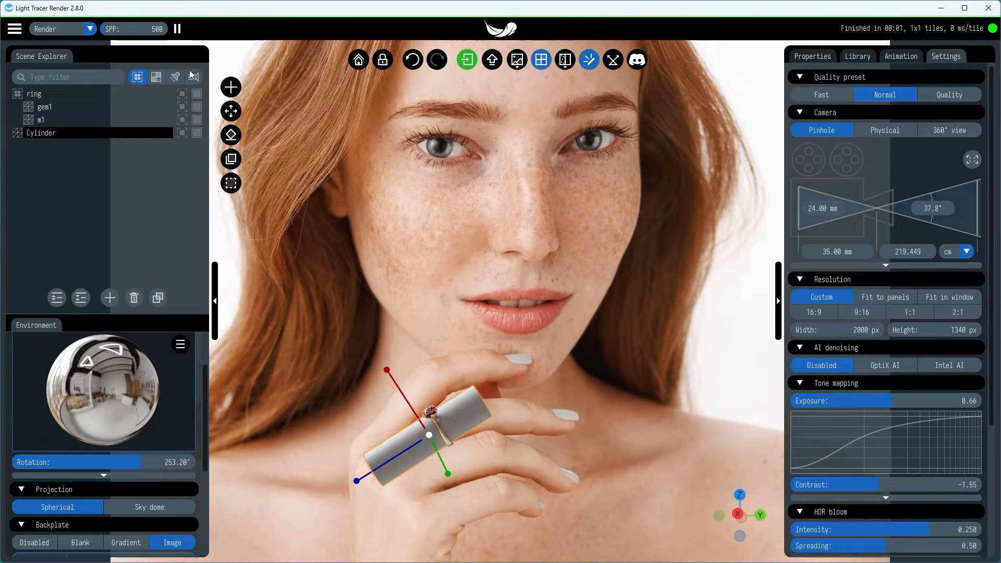
{"action": "left_click", "coordinate": [156, 77]}
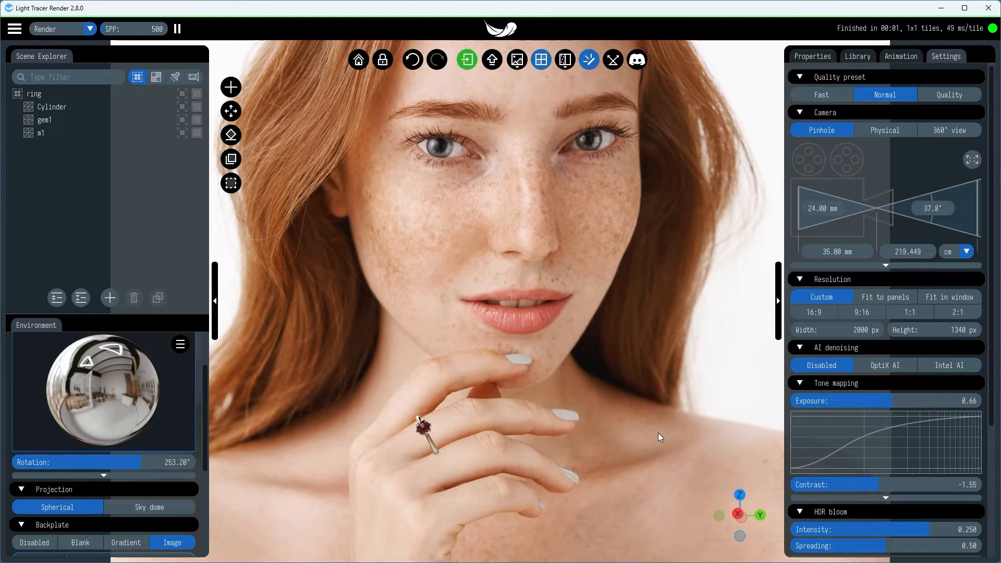
{"action": "left_click", "coordinate": [193, 76]}
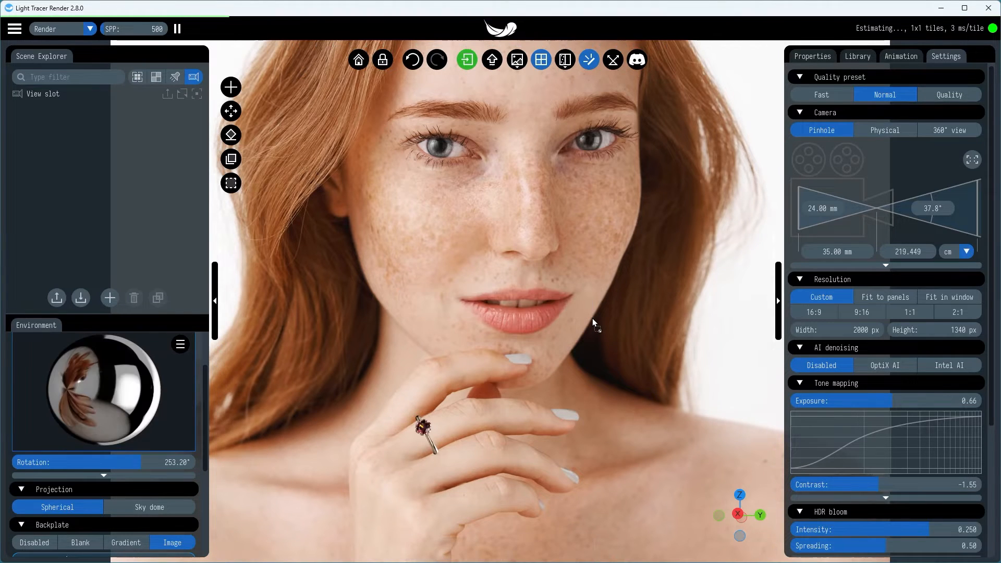
{"action": "mouse_move", "coordinate": [106, 443]}
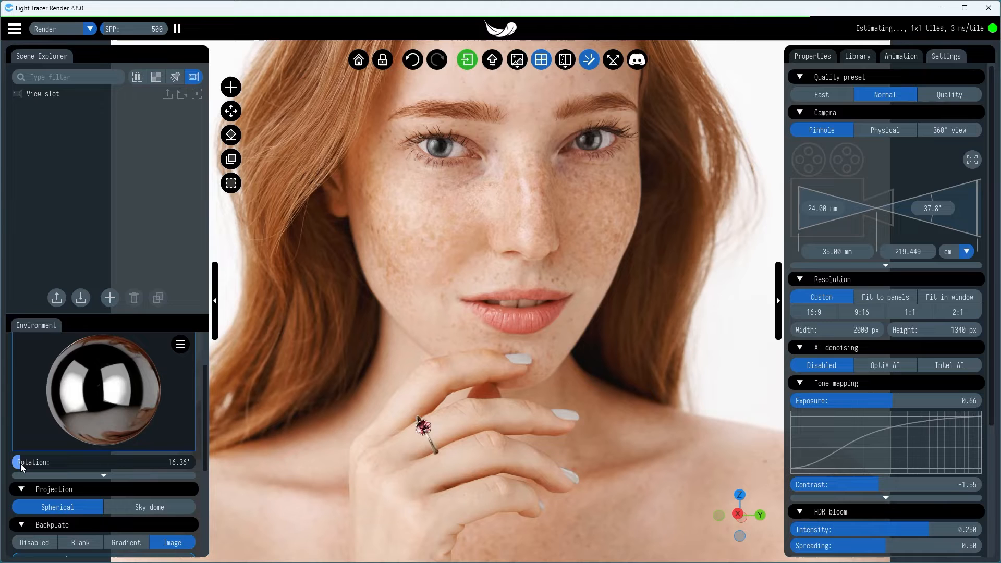
Rotate the environment lighting from 253.20° past a full turn to about 16.36°
{"action": "left_click_drag", "start_coordinate": [18, 462], "coordinate": [14, 462]}
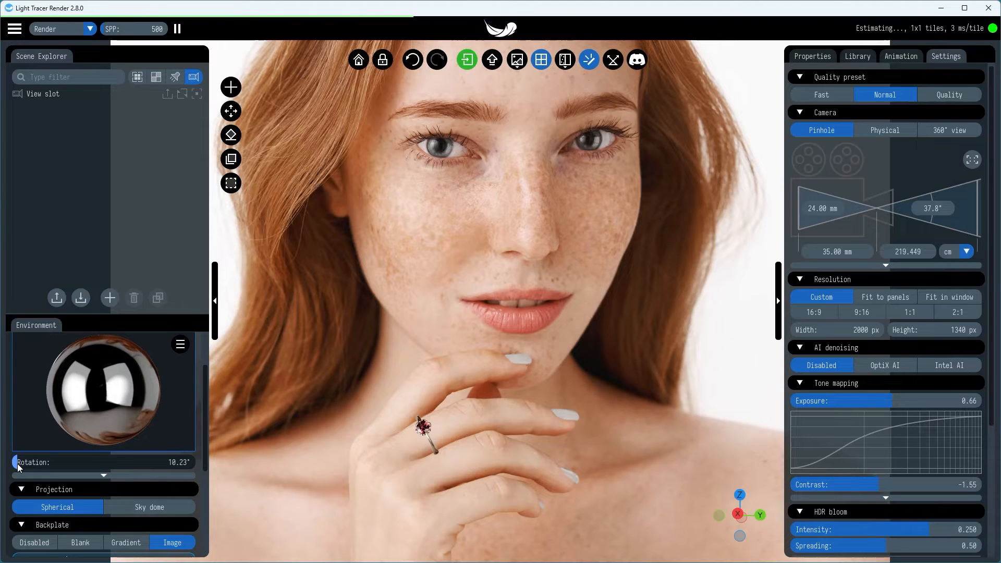
{"action": "left_click_drag", "start_coordinate": [15, 462], "coordinate": [12, 463]}
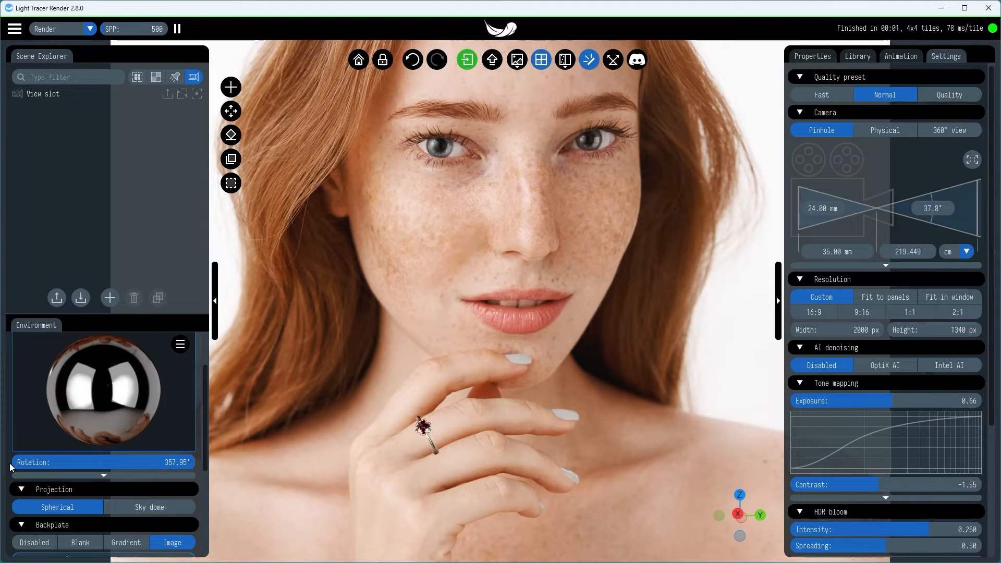
{"action": "left_click_drag", "start_coordinate": [12, 463], "coordinate": [12, 463]}
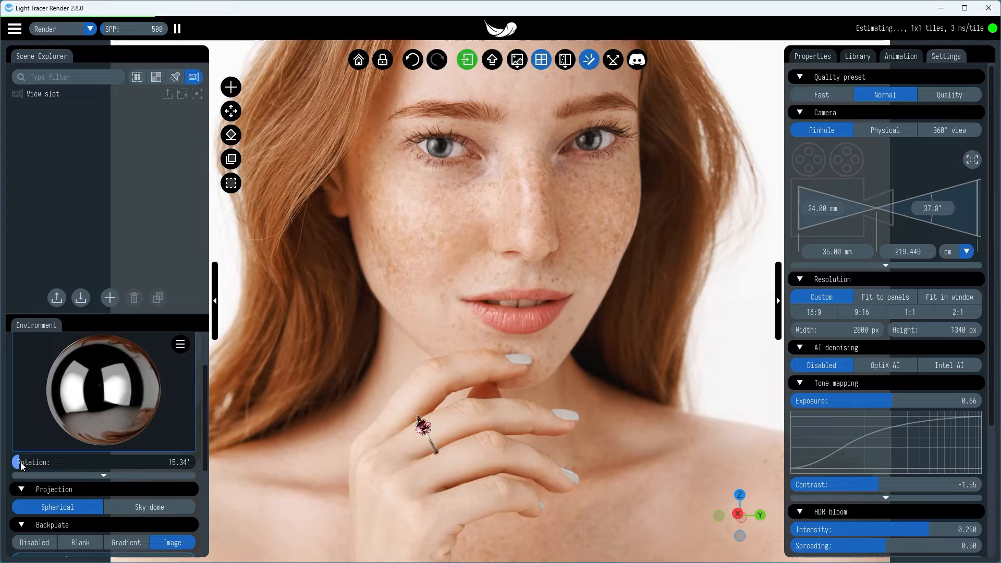
{"action": "left_click_drag", "start_coordinate": [14, 462], "coordinate": [25, 462]}
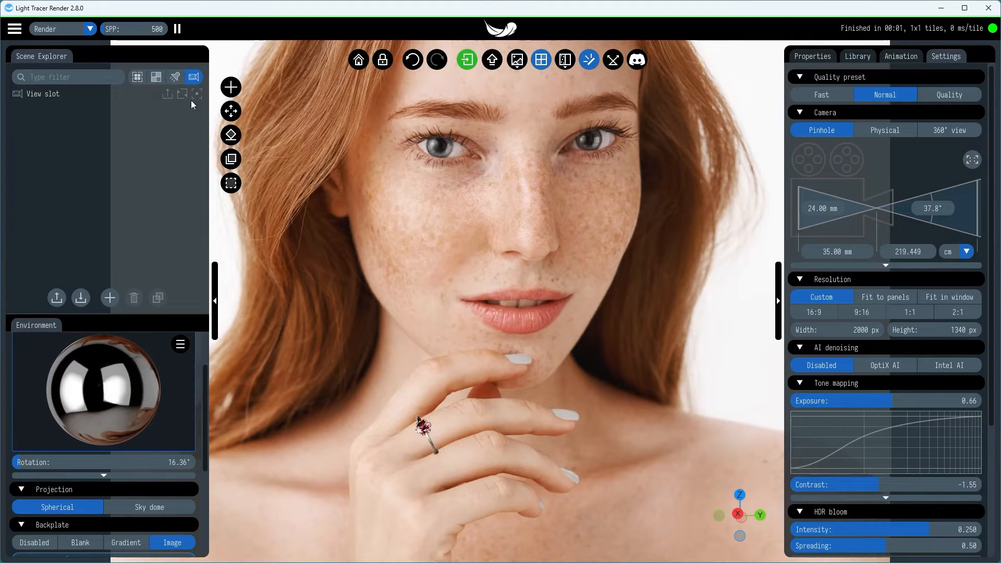
Select the duplicated proxy cylinder and give it a peachy skin-tone base colour
{"action": "left_click", "coordinate": [43, 133]}
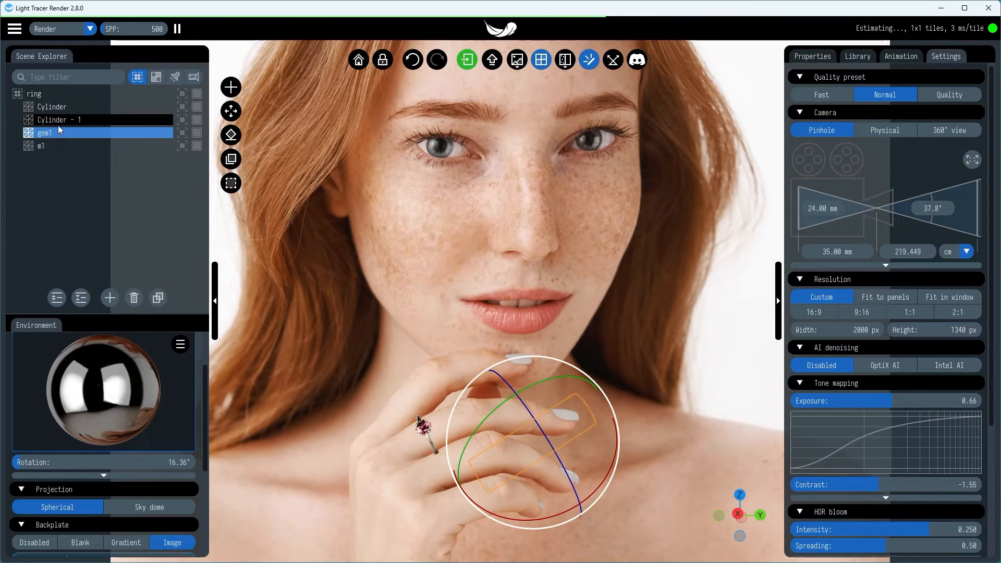
{"action": "left_click", "coordinate": [156, 76]}
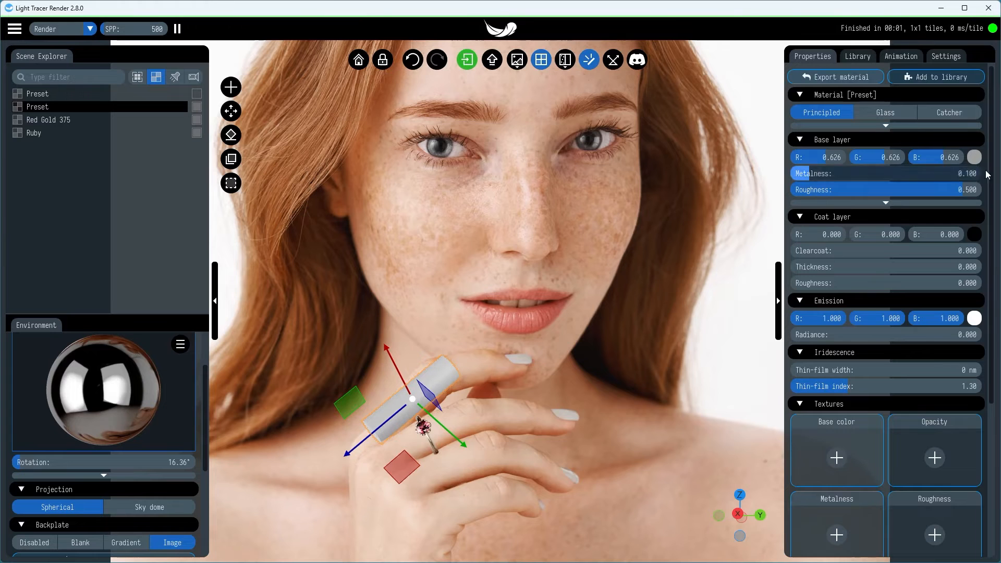
{"action": "left_click", "coordinate": [973, 157]}
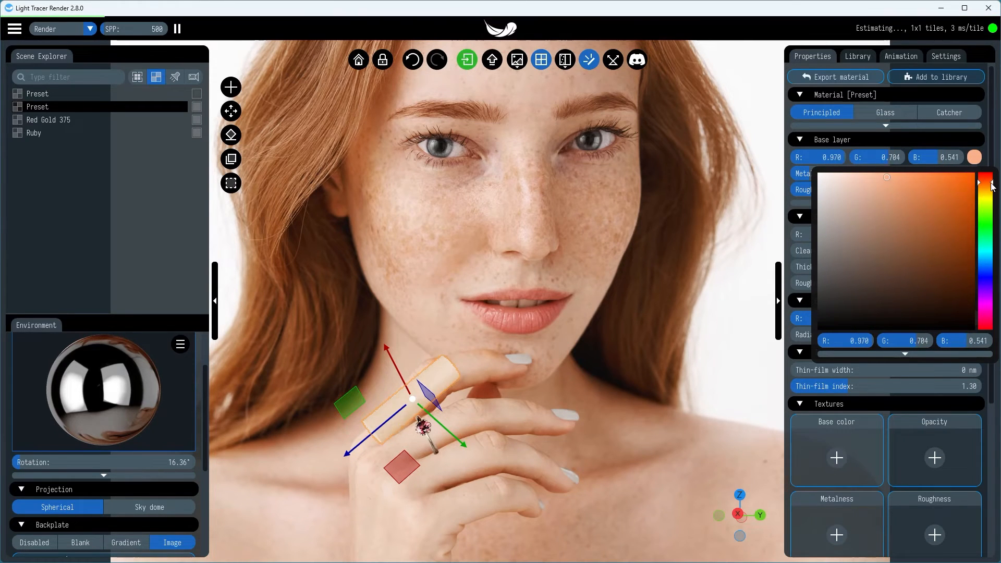
{"action": "left_click", "coordinate": [136, 76]}
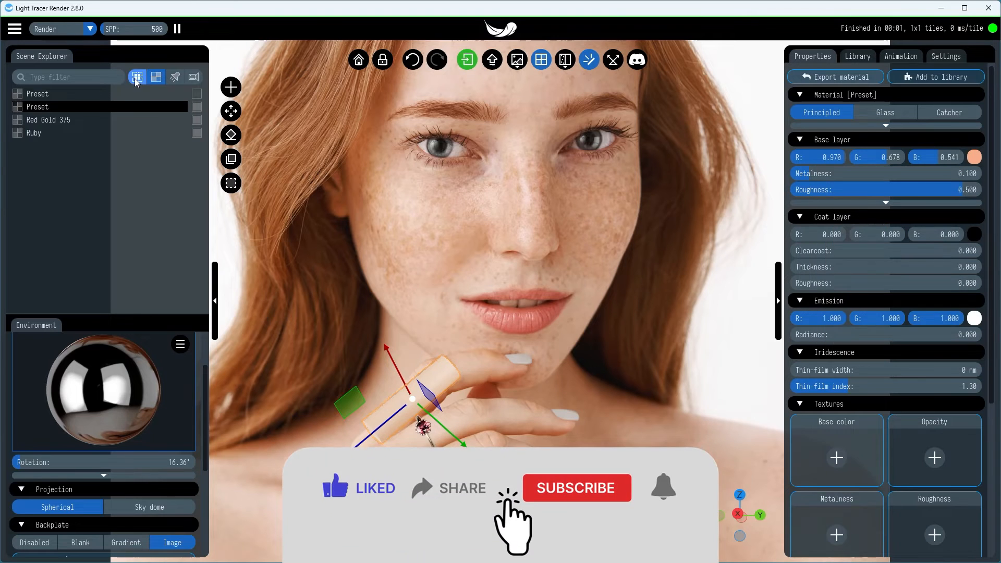
{"action": "left_click", "coordinate": [155, 77]}
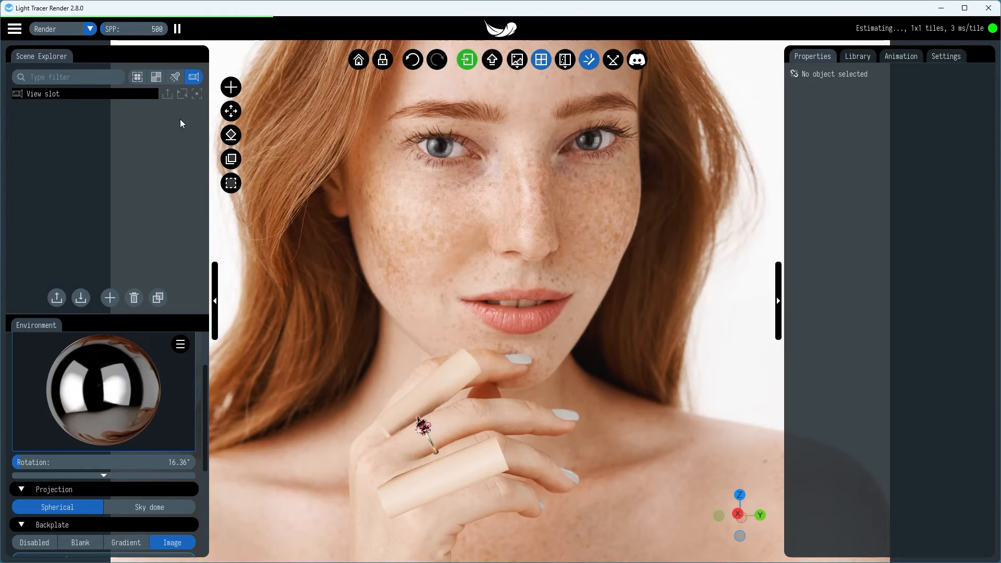
Turn off camera visibility for both skin-toned finger proxy cylinders in Scene Explorer
{"action": "left_click", "coordinate": [424, 428]}
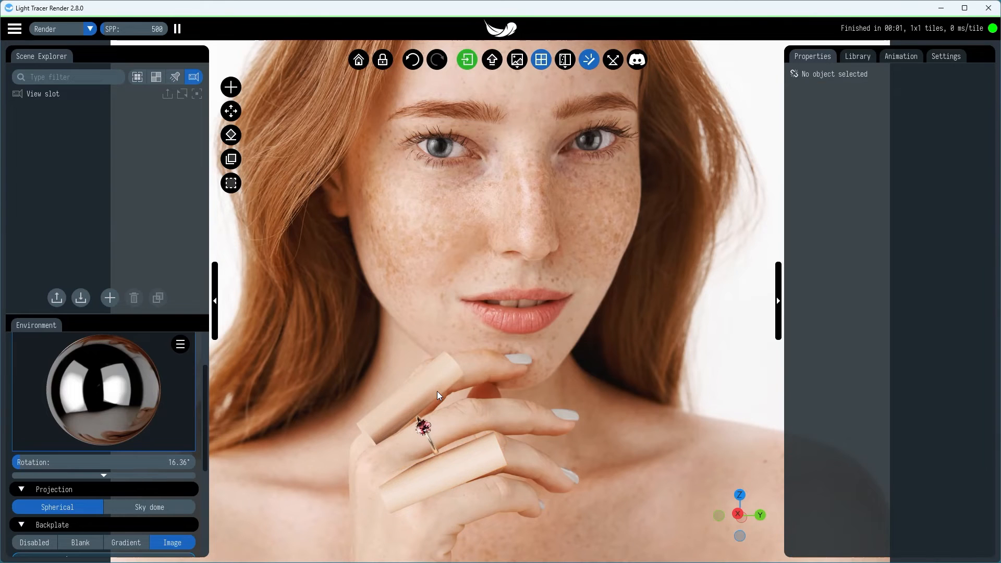
{"action": "mouse_move", "coordinate": [428, 391]}
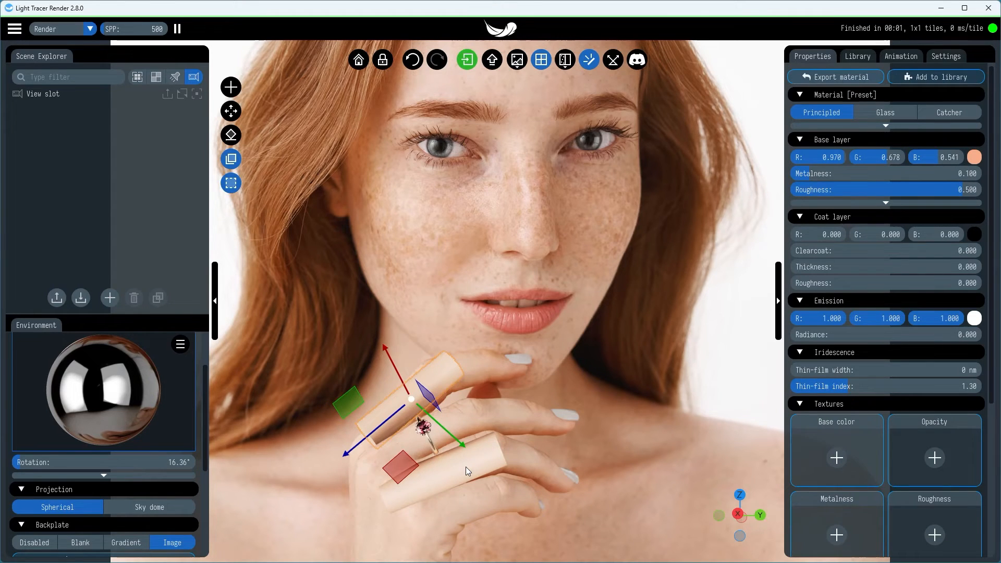
{"action": "left_click", "coordinate": [138, 77]}
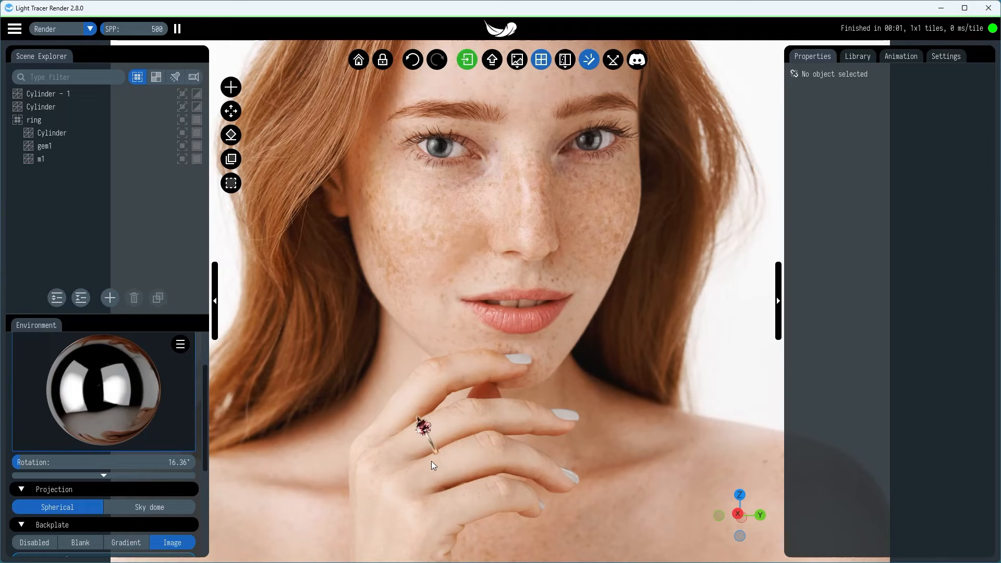
{"action": "left_click", "coordinate": [48, 93]}
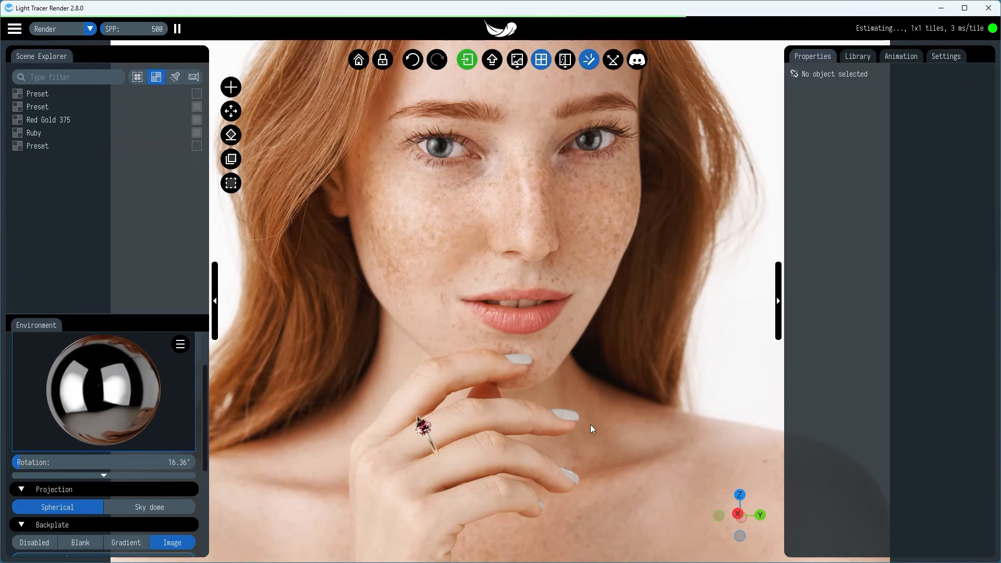
{"action": "left_click", "coordinate": [37, 146]}
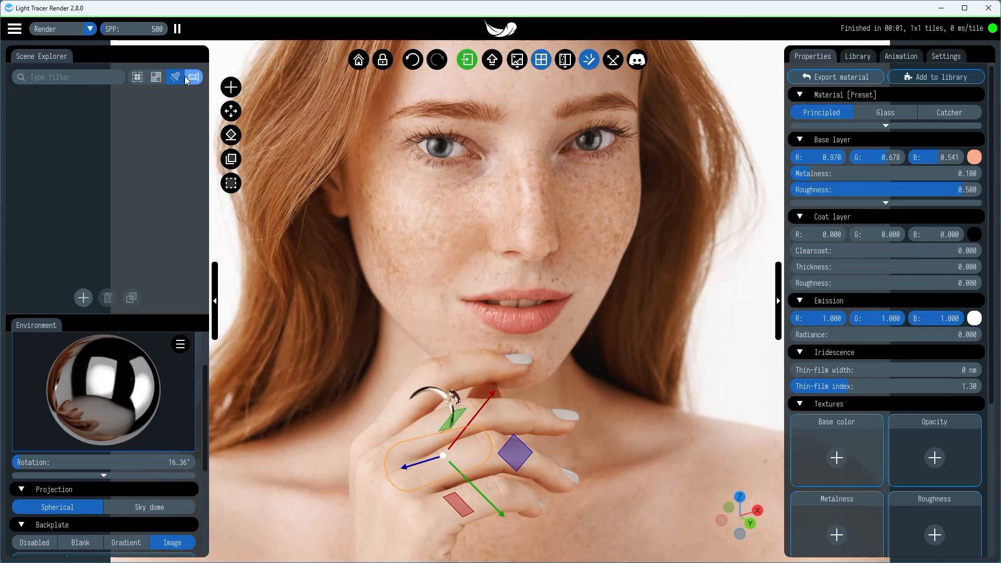
{"action": "left_click", "coordinate": [194, 77]}
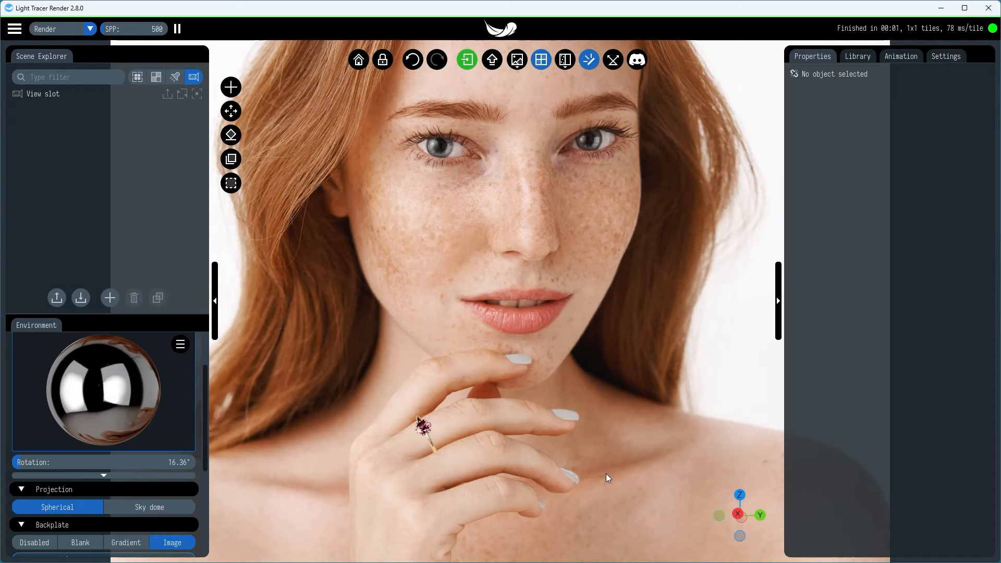
{"action": "mouse_move", "coordinate": [514, 155]}
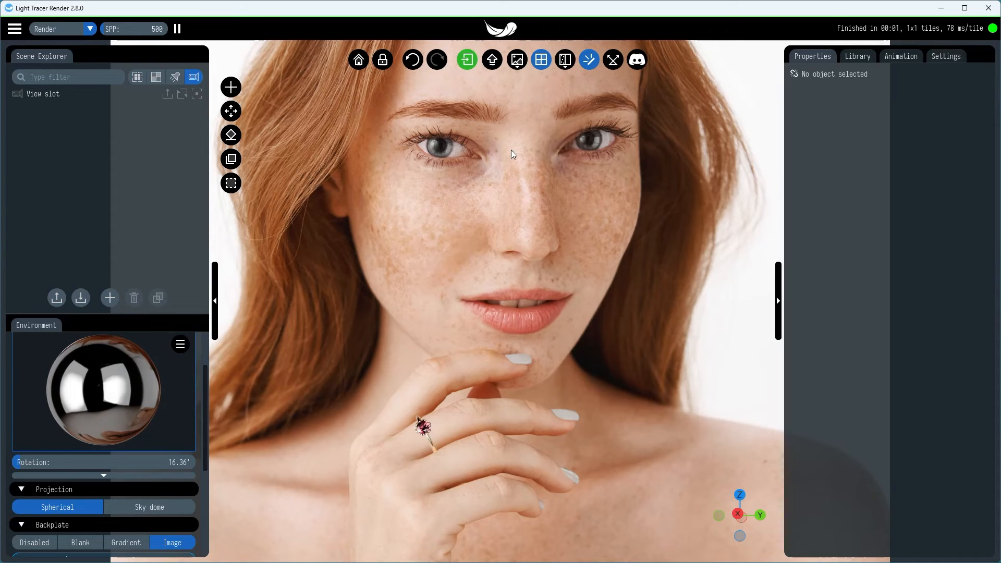
Switch the backplate to Blank for transparency and show the PNG/JPG/HDR/EXR save formats
{"action": "left_click", "coordinate": [515, 59]}
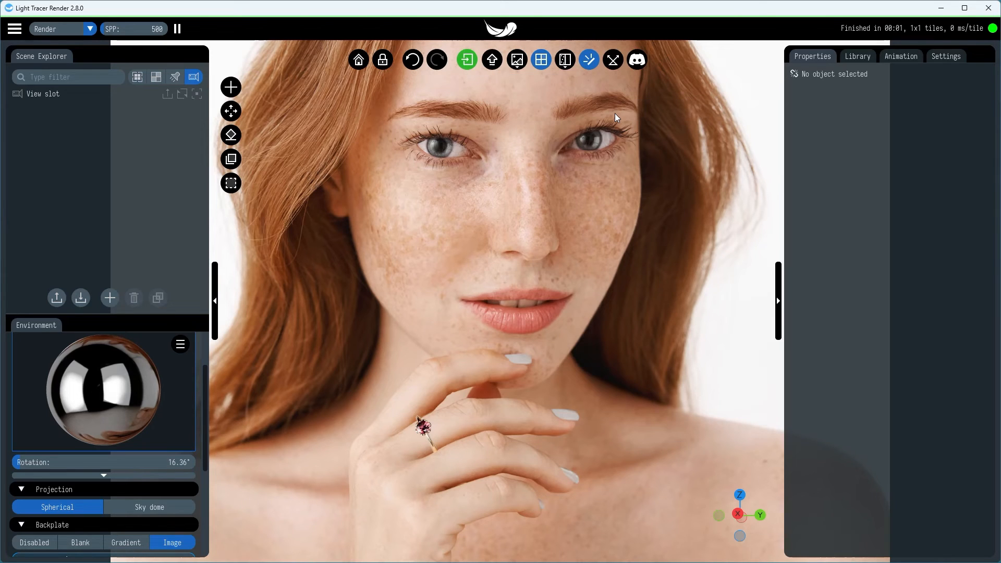
{"action": "mouse_move", "coordinate": [225, 338]}
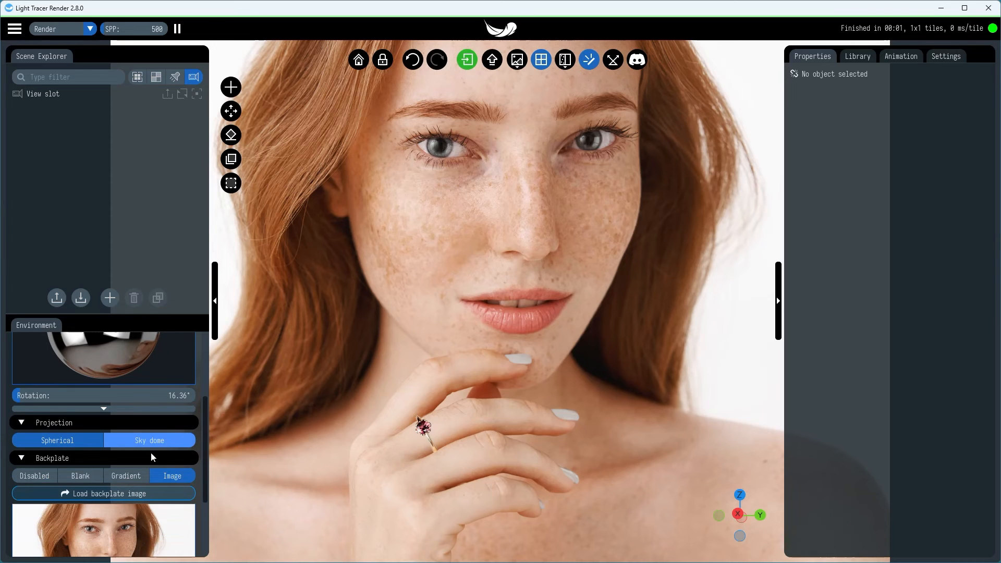
{"action": "left_click", "coordinate": [80, 476]}
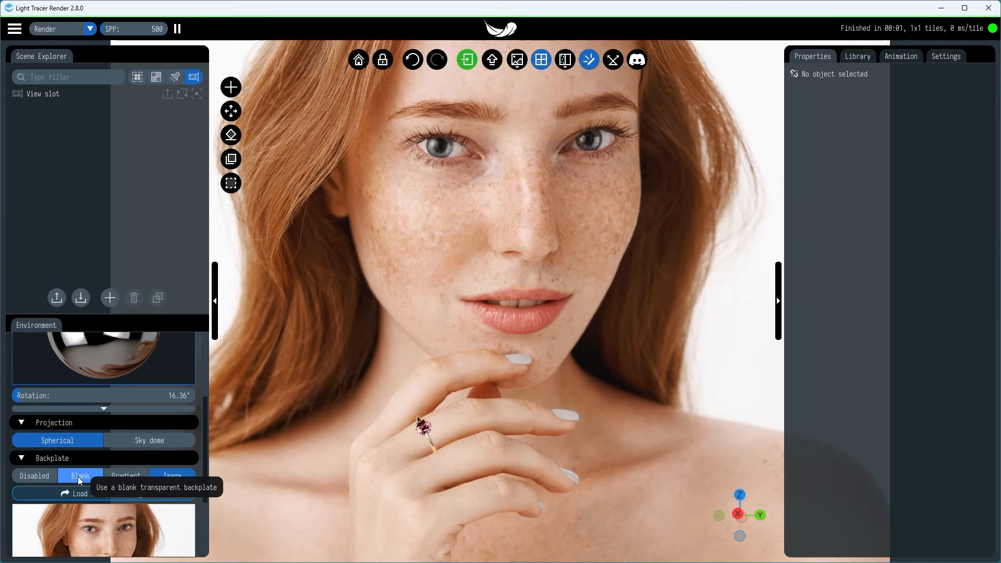
{"action": "left_click", "coordinate": [81, 475]}
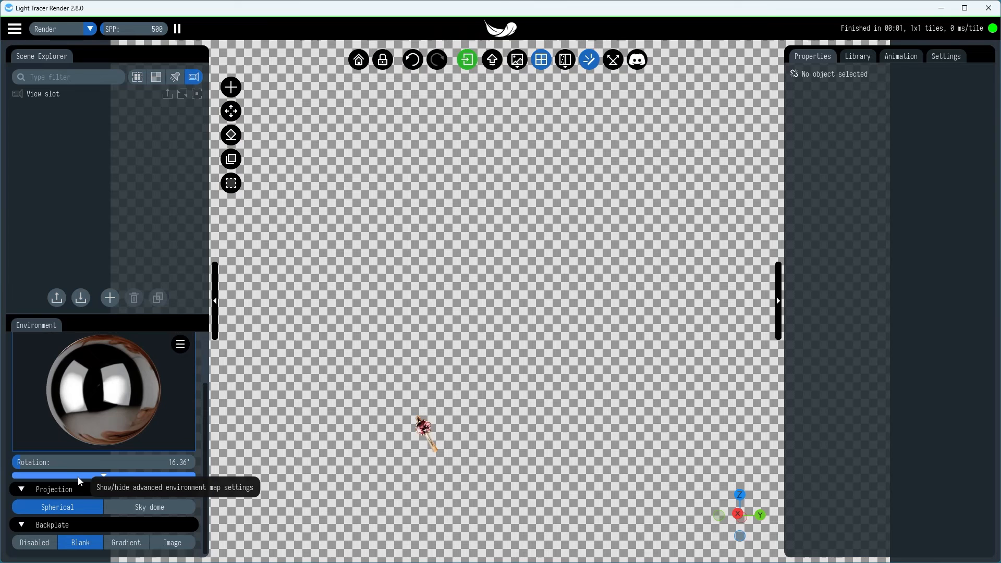
{"action": "mouse_move", "coordinate": [515, 87]}
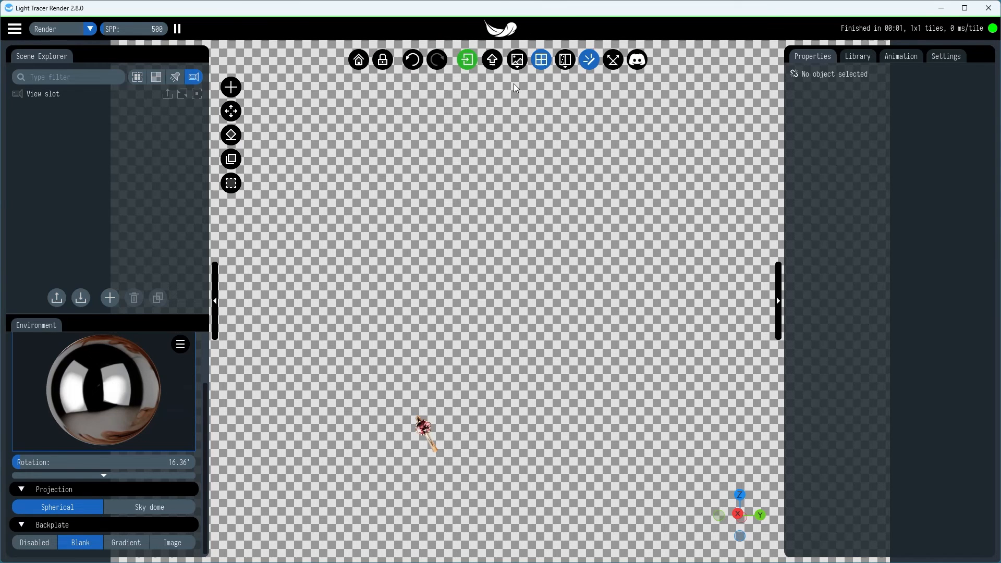
{"action": "left_click", "coordinate": [516, 60]}
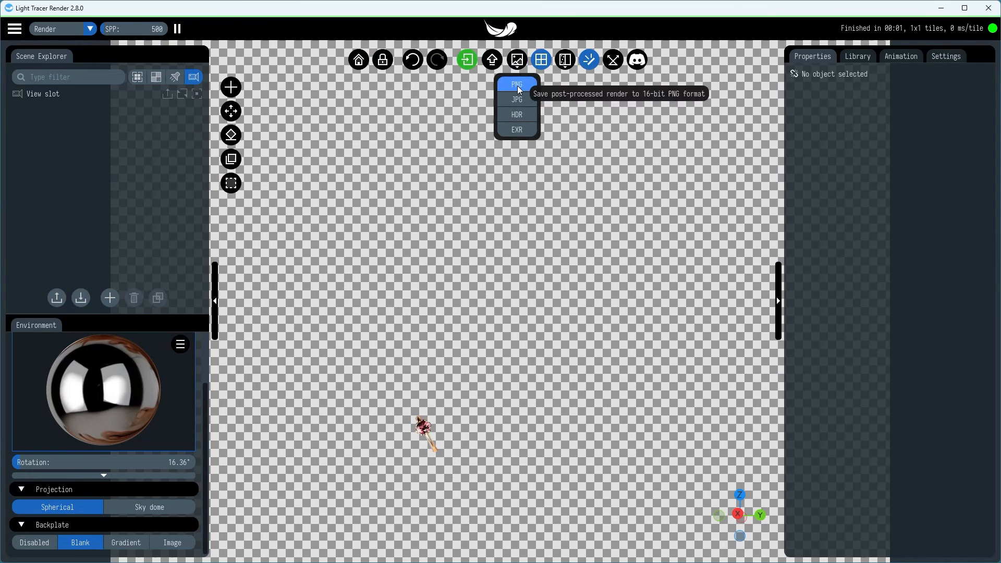